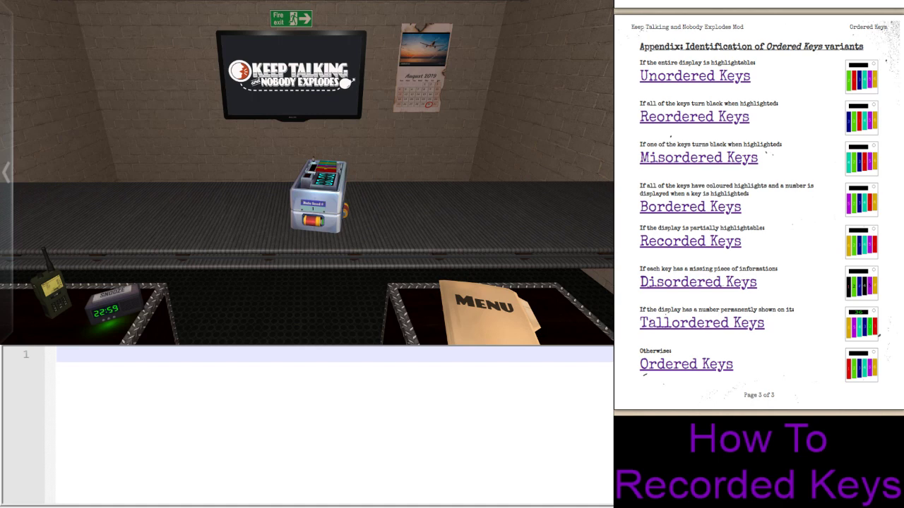
pyautogui.moveTo(733, 254)
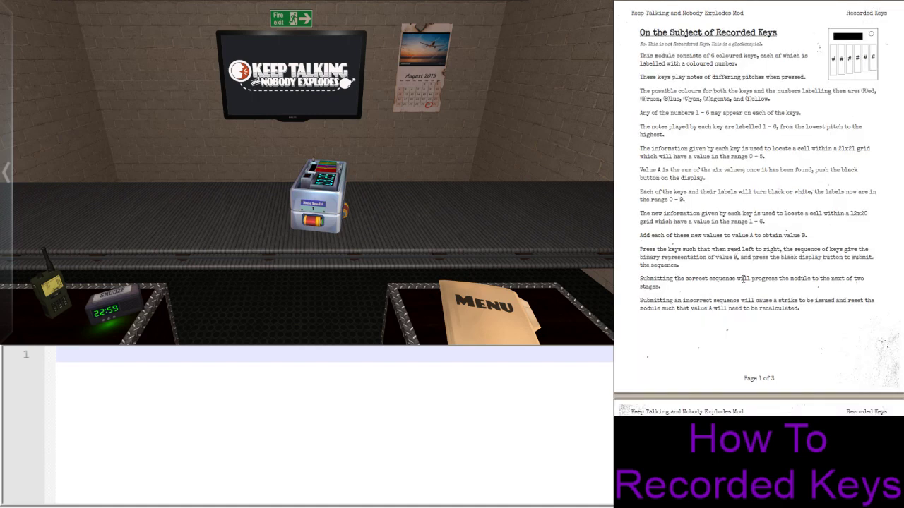
pyautogui.moveTo(798, 343)
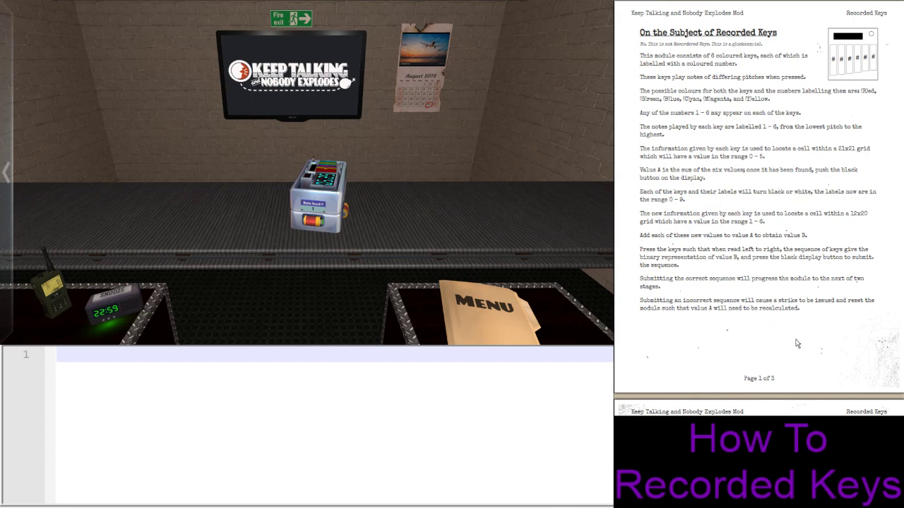
pyautogui.moveTo(797, 344)
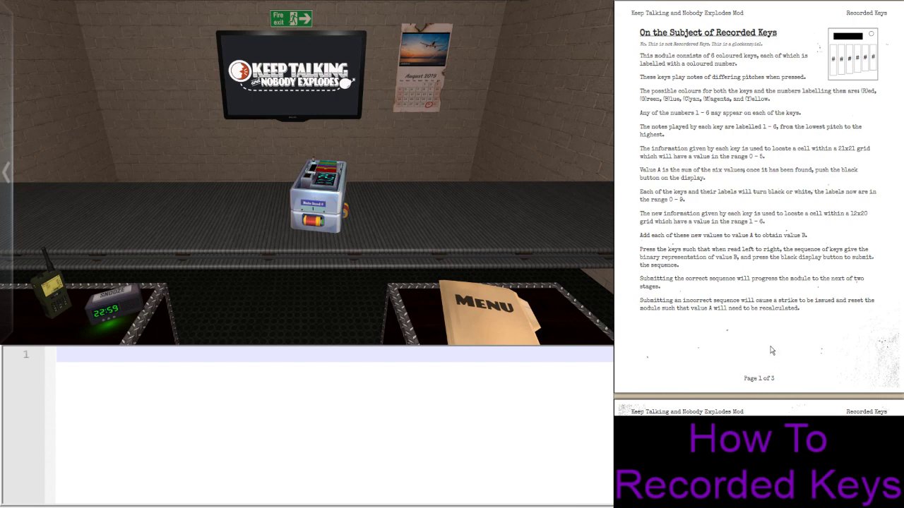
pyautogui.moveTo(767, 350)
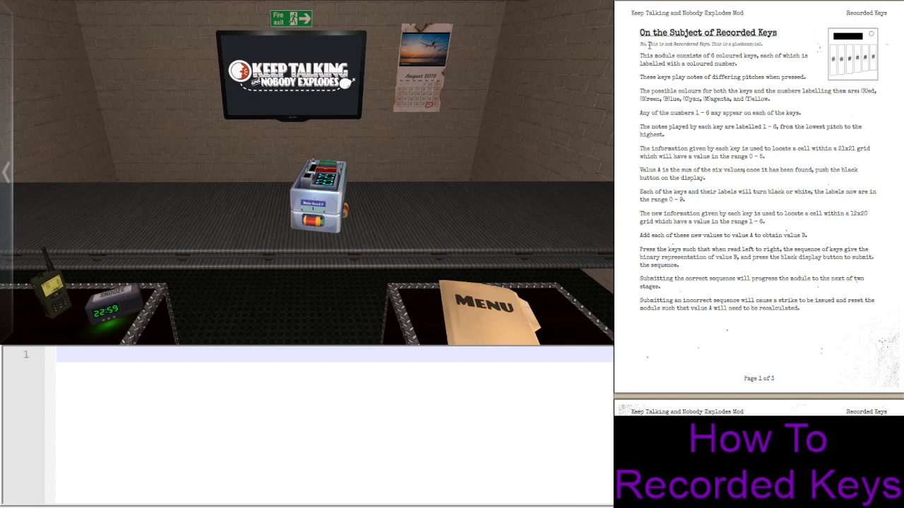
pyautogui.moveTo(773, 132)
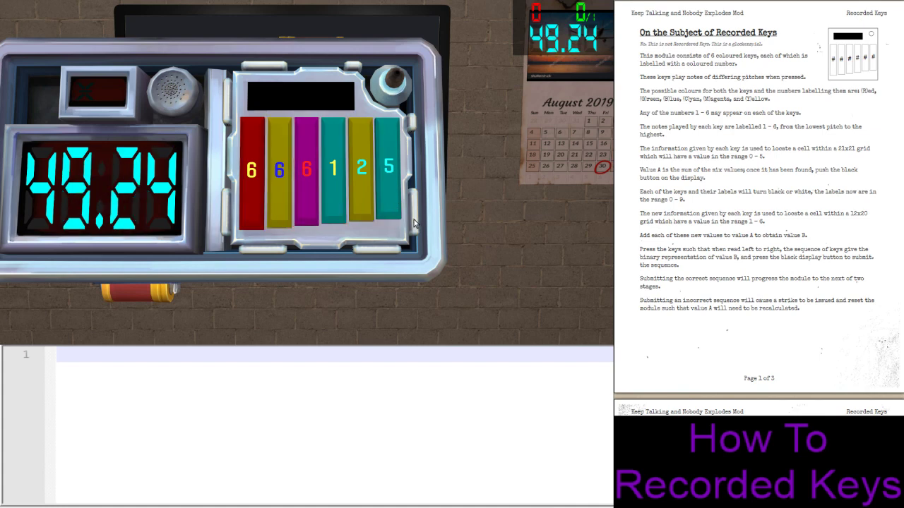
pyautogui.moveTo(401, 261)
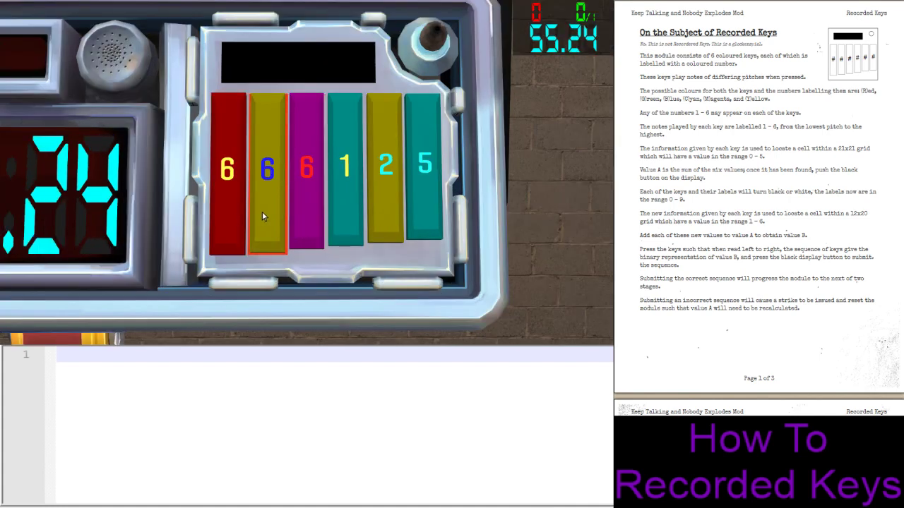
# - Sound the yellow 6, cyan 1, yellow 6 again and cyan 5 keys to compare their pitches
pyautogui.click(422, 167)
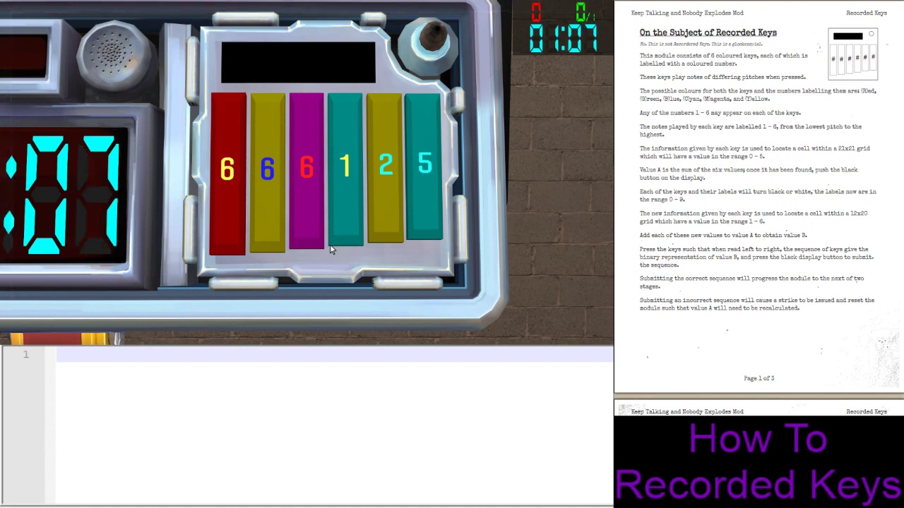
pyautogui.click(346, 177)
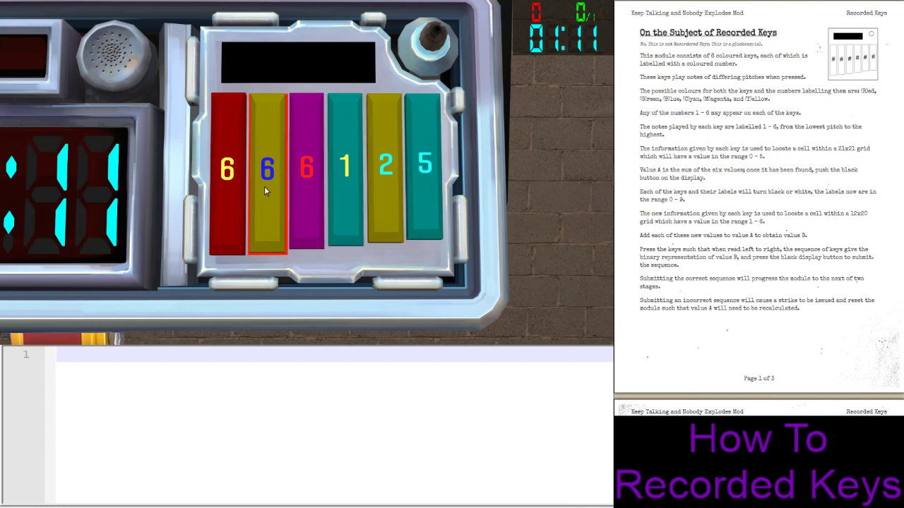
pyautogui.click(421, 169)
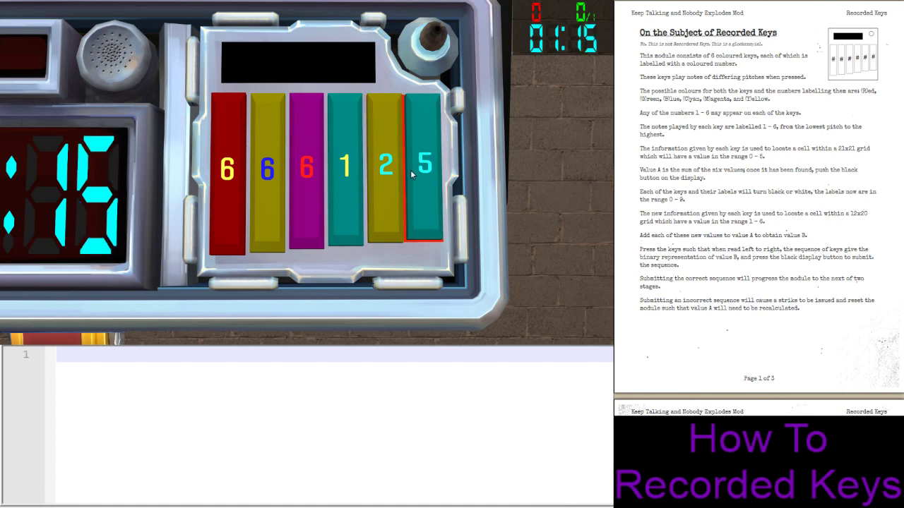
pyautogui.click(271, 176)
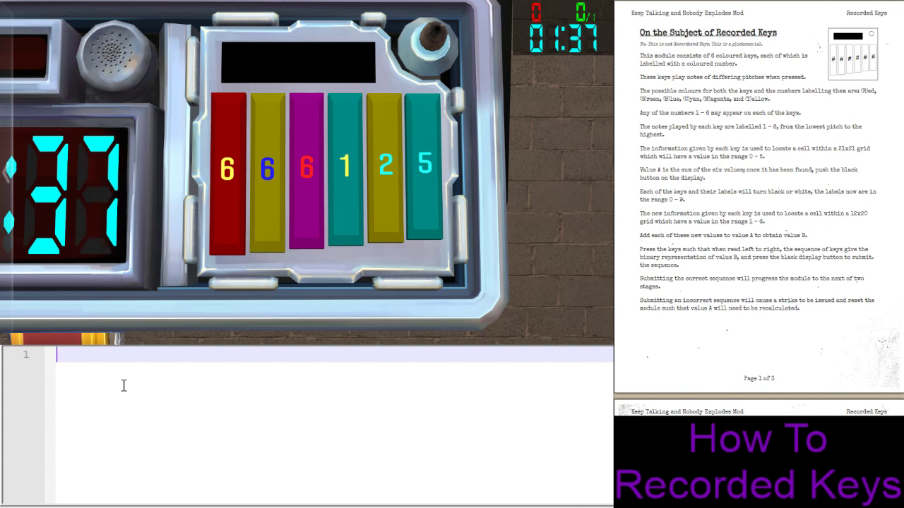
# - List the six keys in the notes as R6Y, Y6B, M6R, C1Y, Y2C, C5C, one per line
pyautogui.write('R6Y')
pyautogui.write('M6R')
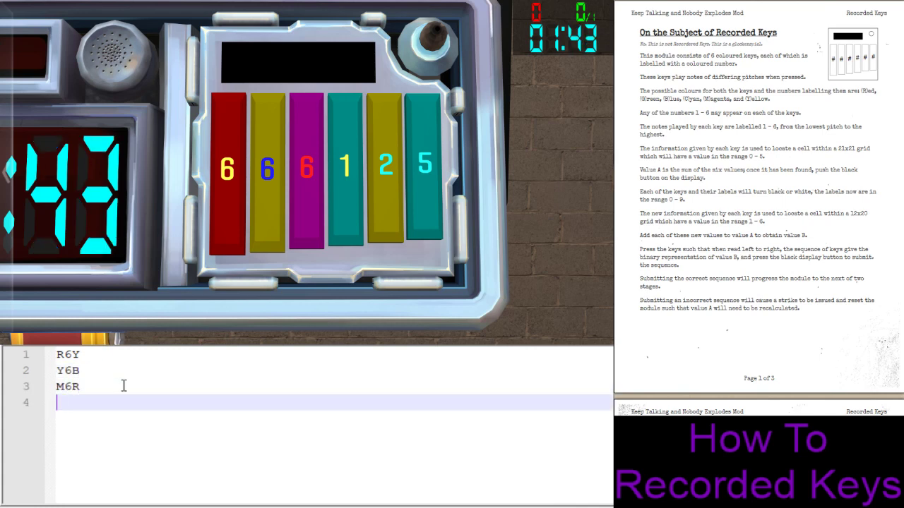
pyautogui.write('C1Y')
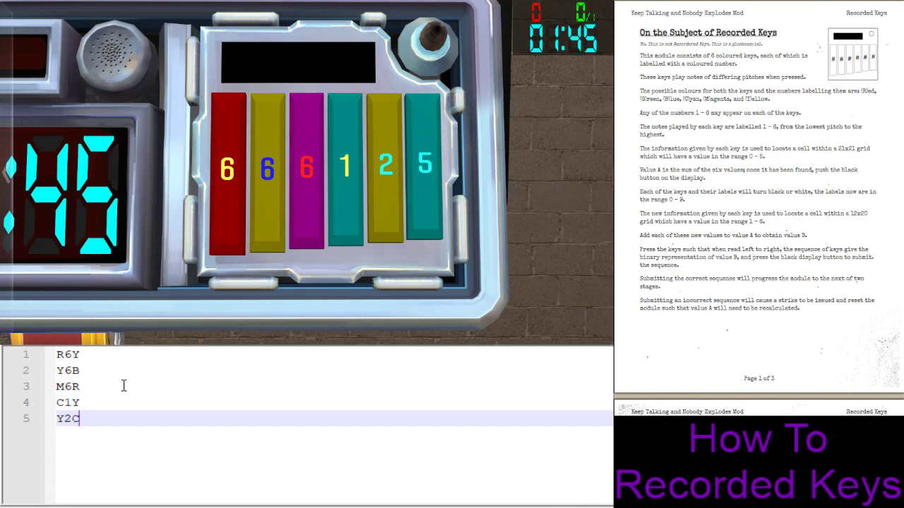
pyautogui.write('C5C')
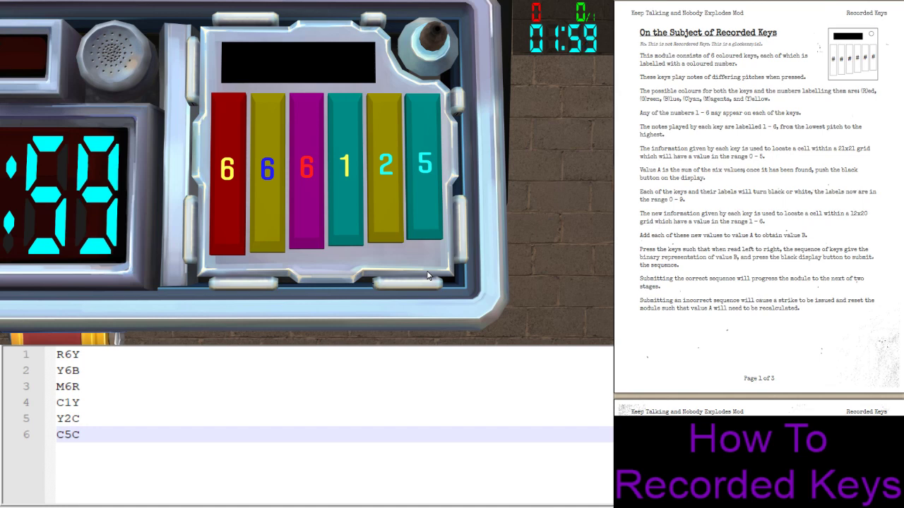
pyautogui.moveTo(220, 188)
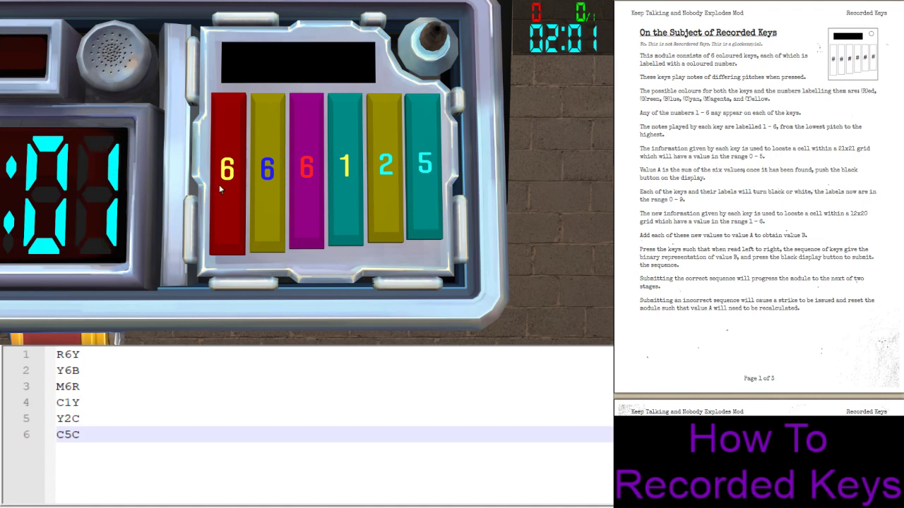
pyautogui.click(273, 177)
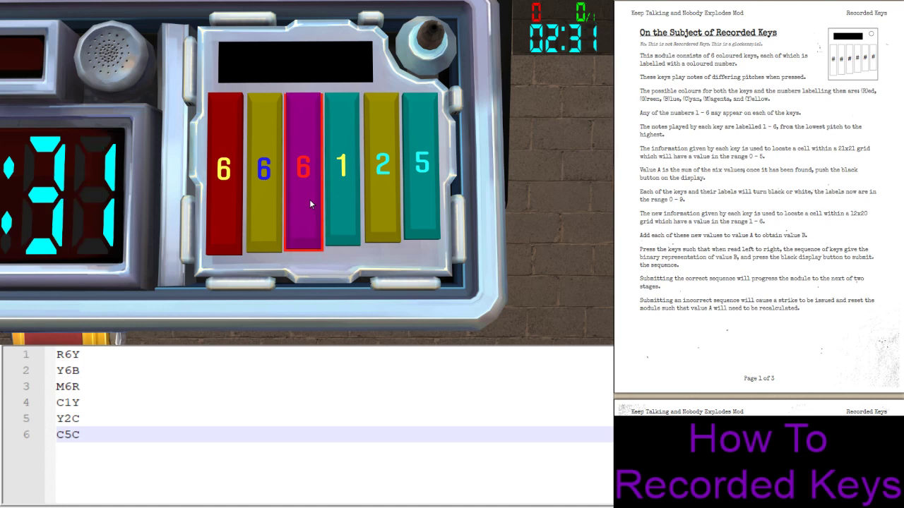
pyautogui.click(225, 177)
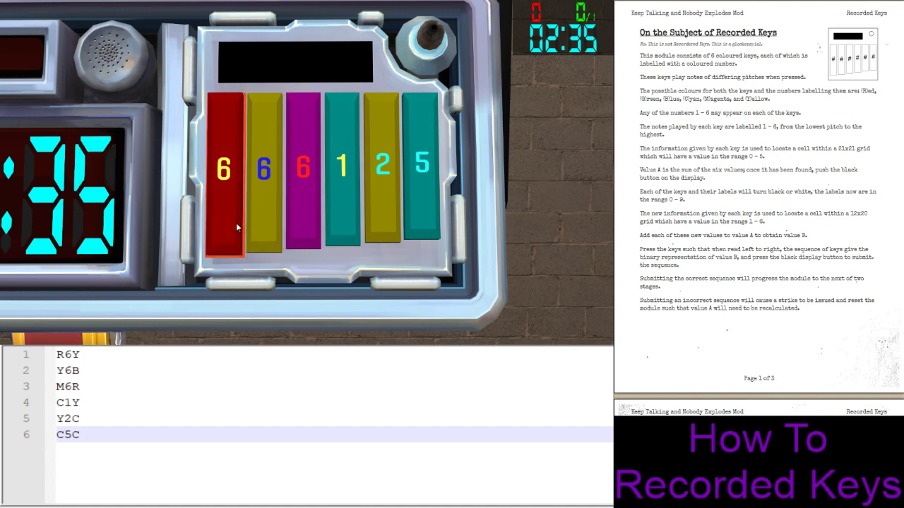
pyautogui.click(267, 177)
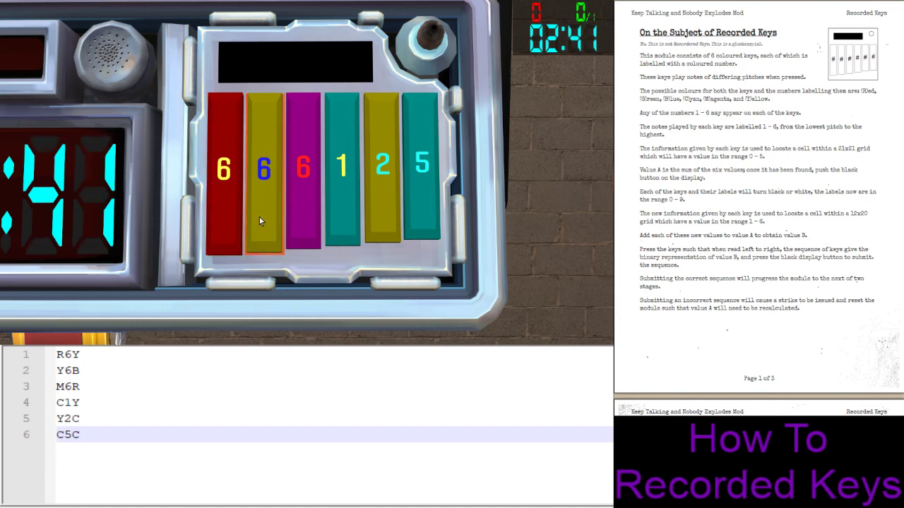
pyautogui.click(224, 172)
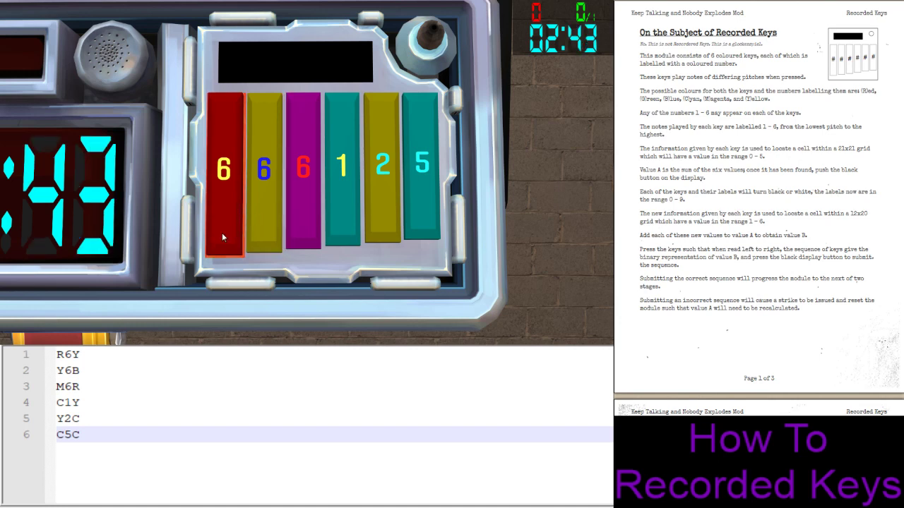
pyautogui.click(266, 173)
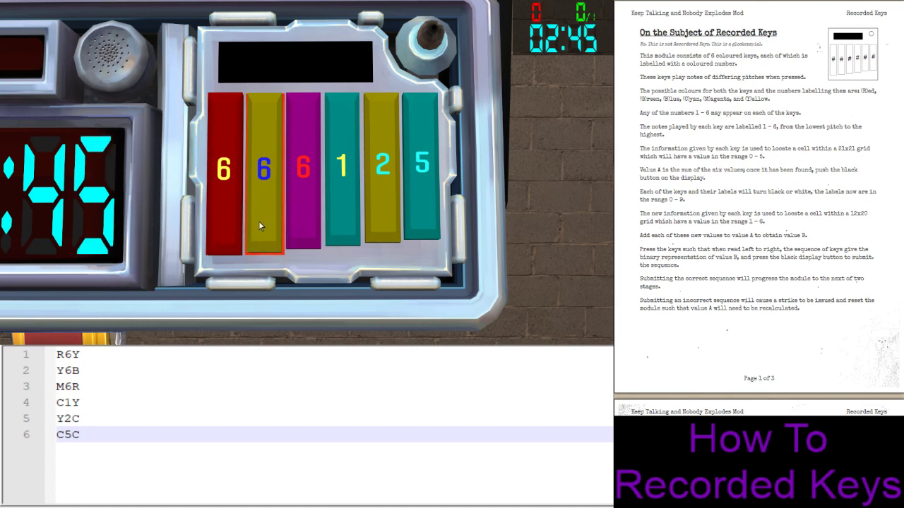
pyautogui.click(303, 177)
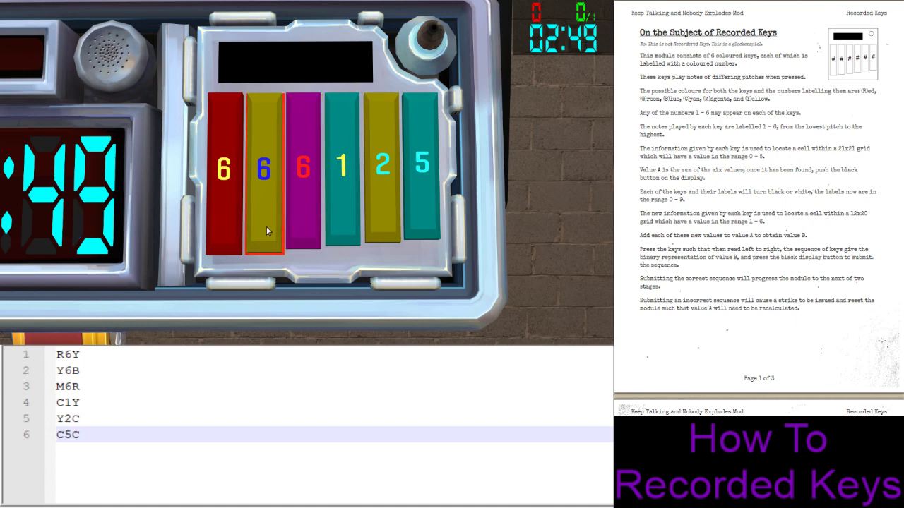
pyautogui.moveTo(249, 239)
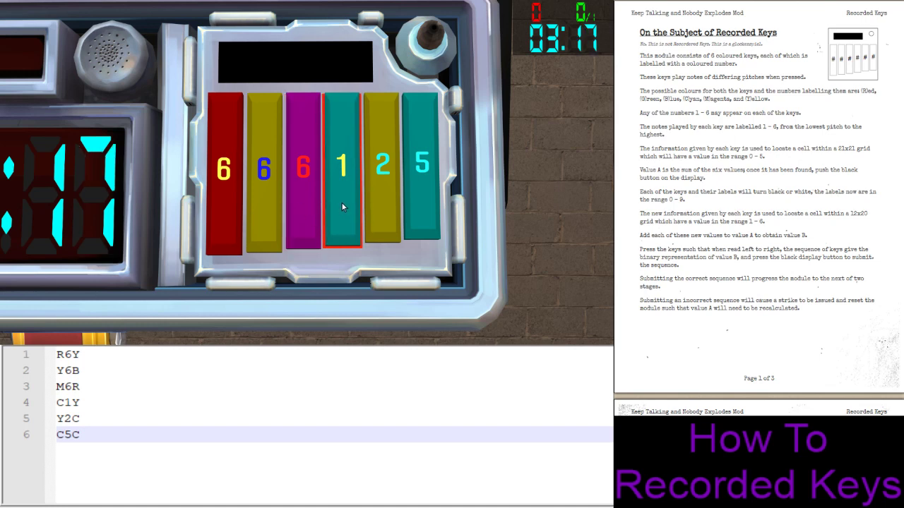
pyautogui.click(303, 177)
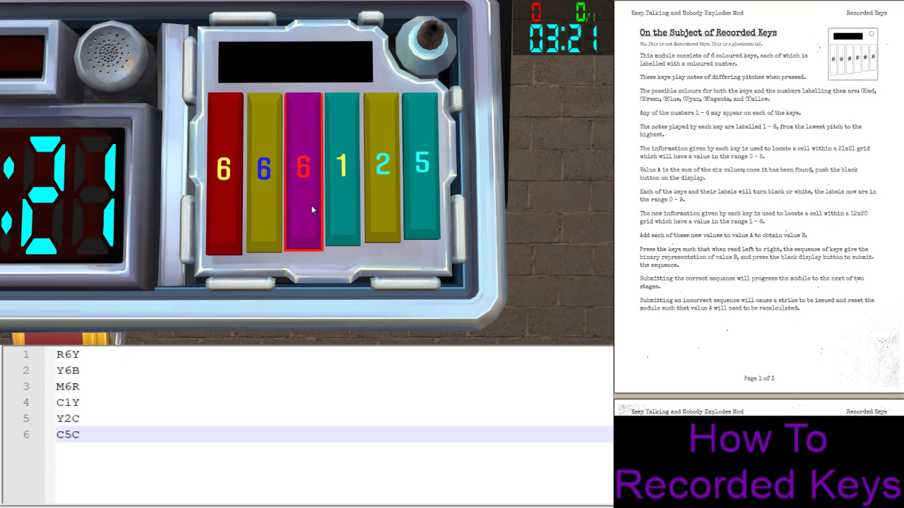
pyautogui.click(226, 176)
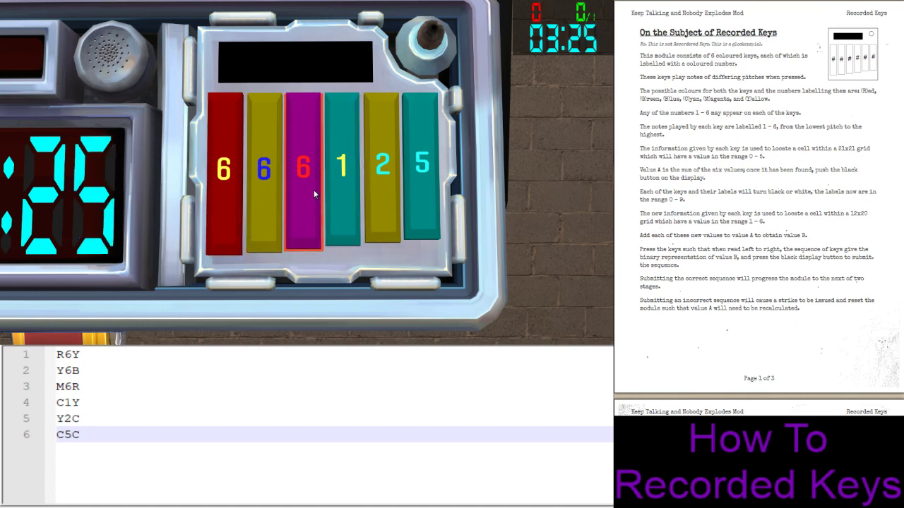
pyautogui.click(384, 177)
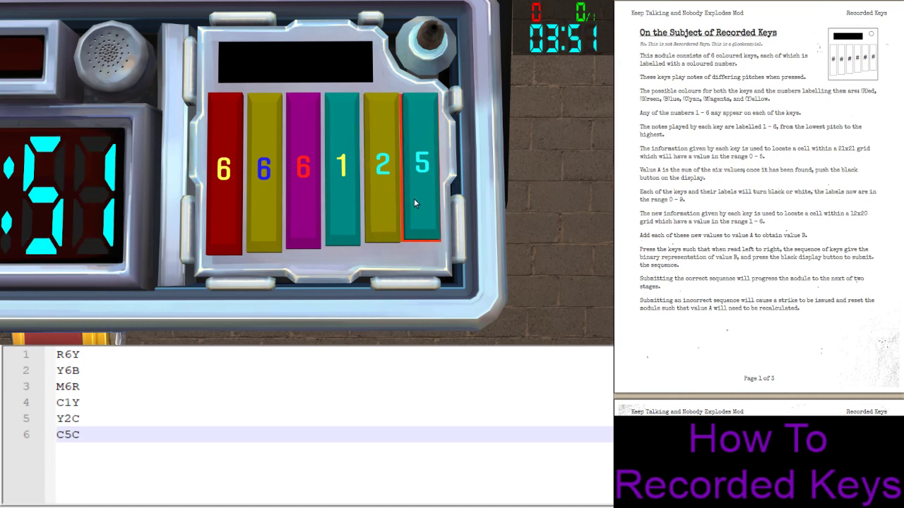
pyautogui.moveTo(426, 203)
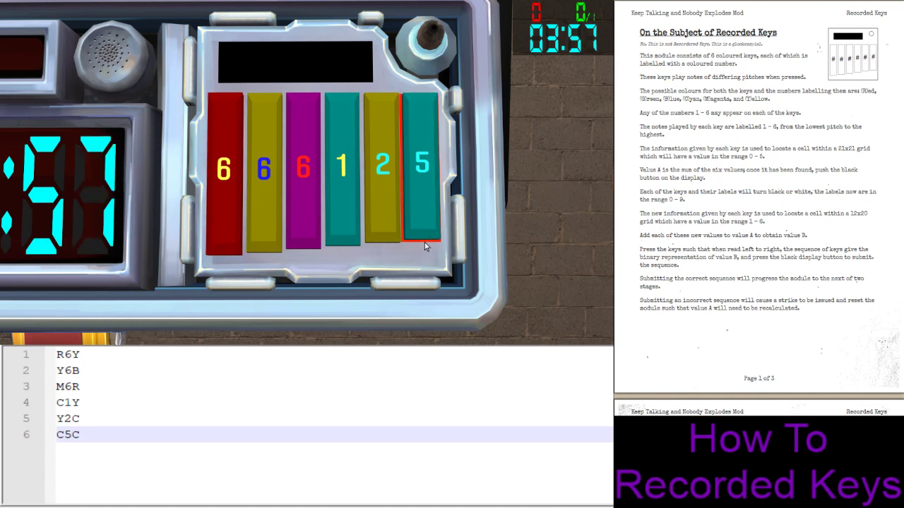
pyautogui.click(226, 177)
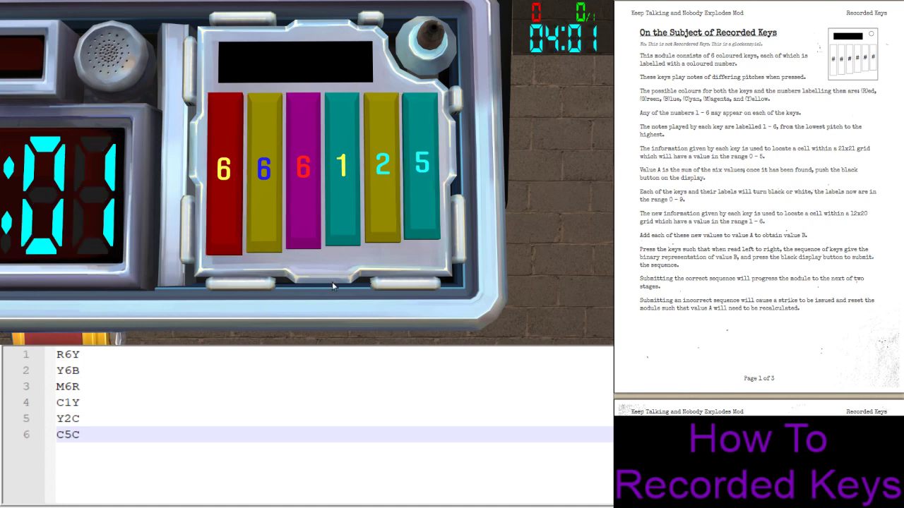
pyautogui.moveTo(354, 261)
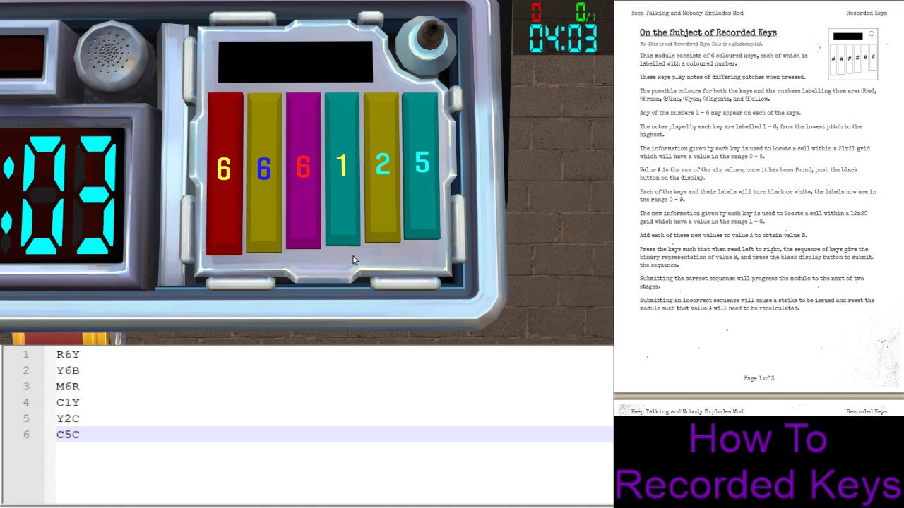
pyautogui.click(305, 177)
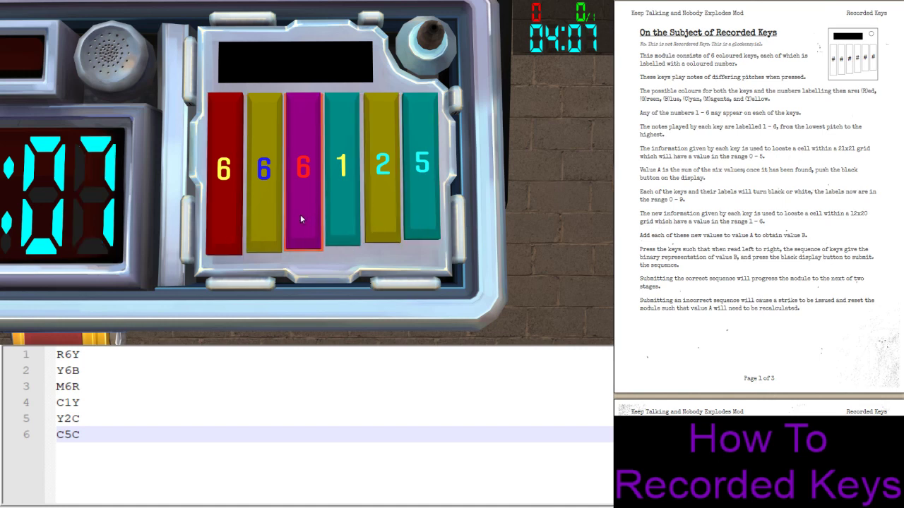
pyautogui.moveTo(285, 225)
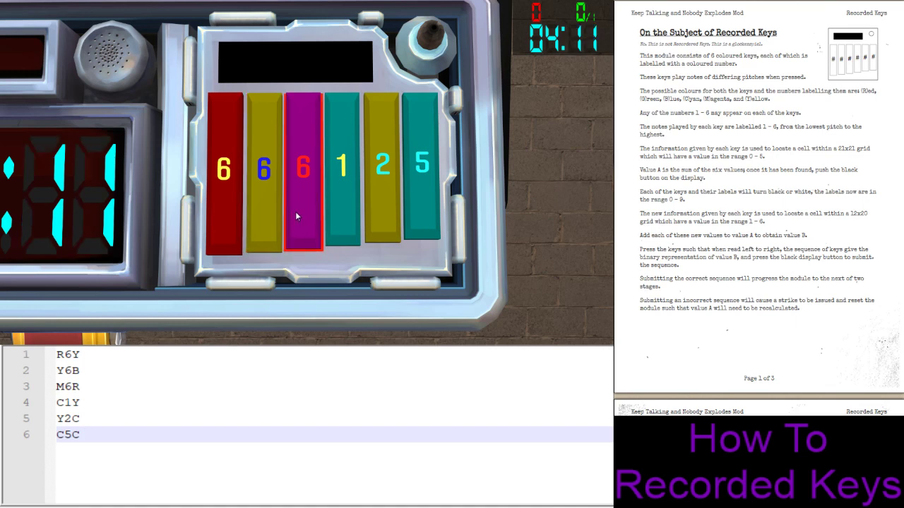
pyautogui.moveTo(342, 194)
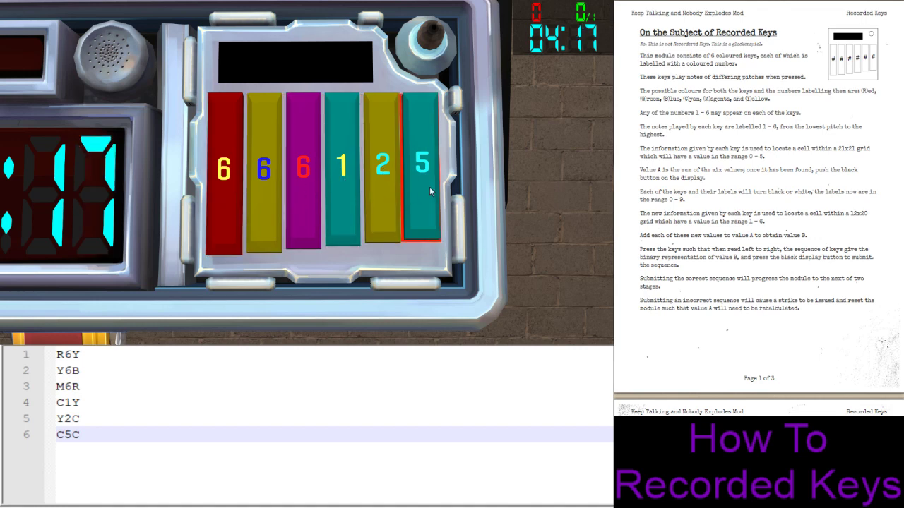
pyautogui.click(303, 176)
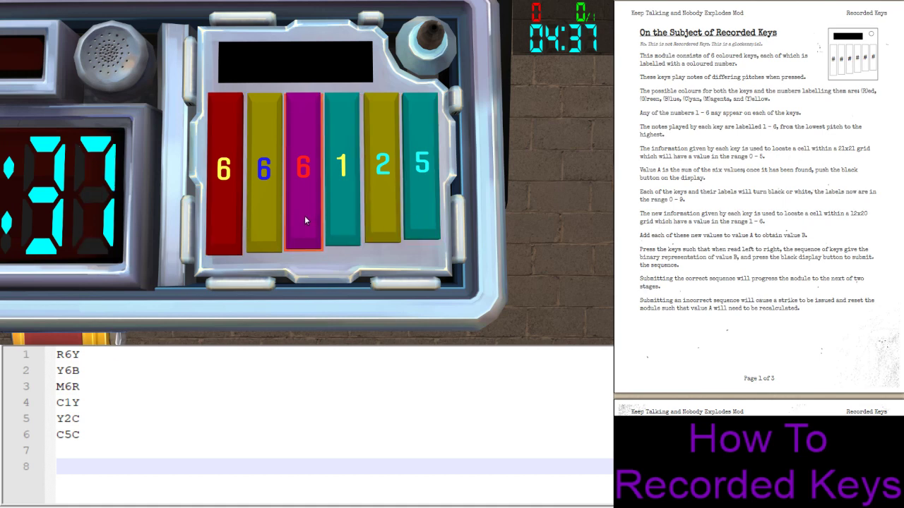
# - Append pitch ranks to the key lines: R6Y3, Y6B2, M6R6, C1Y1, Y2C5, C5C4
pyautogui.write('421')
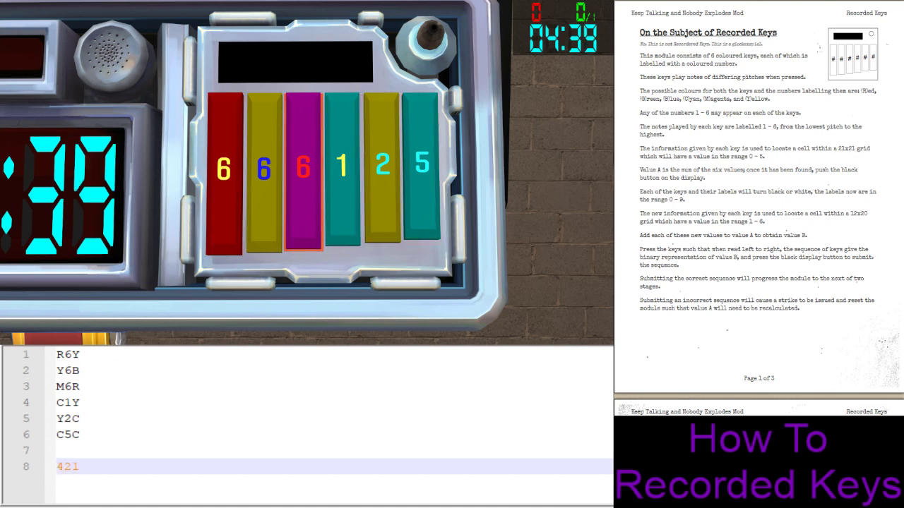
pyautogui.write('653')
pyautogui.click(333, 371)
pyautogui.write('2')
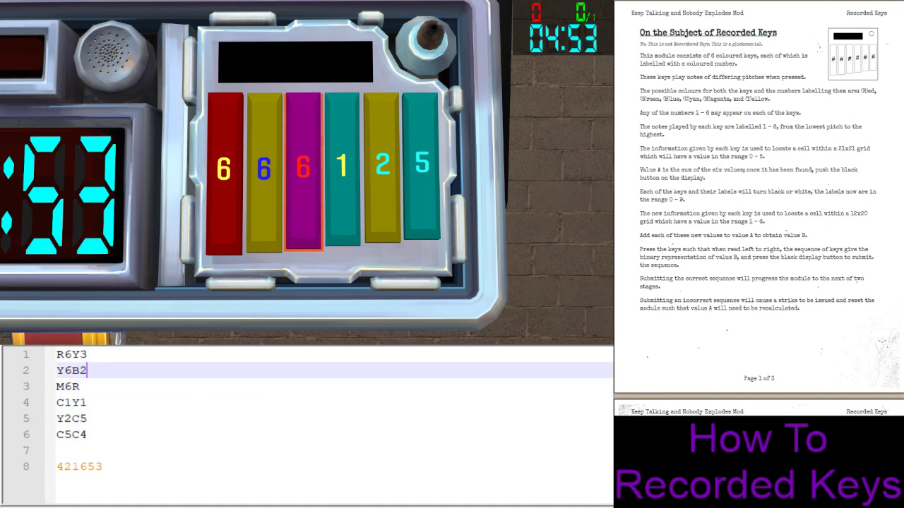
pyautogui.write('6')
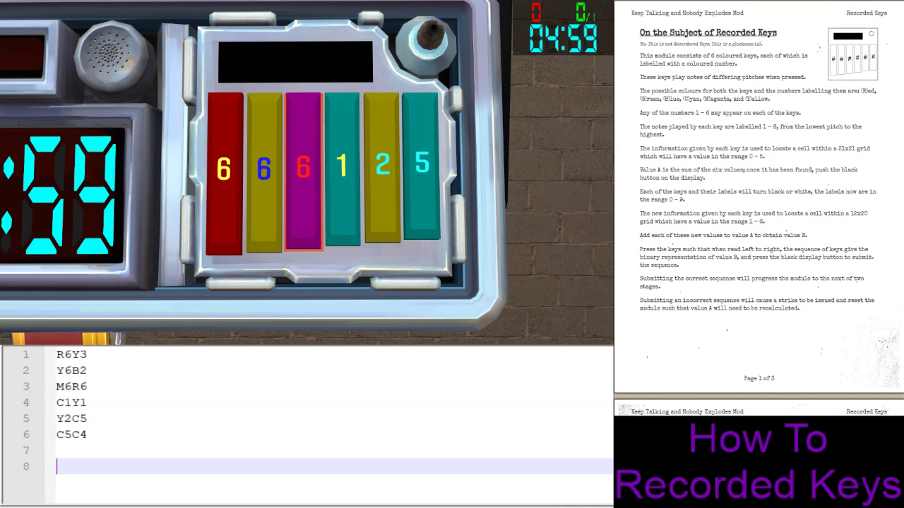
# - Scroll the Recorded Keys manual to the pitch-labelling rule and highlight it above Step 1
pyautogui.scroll(-3)
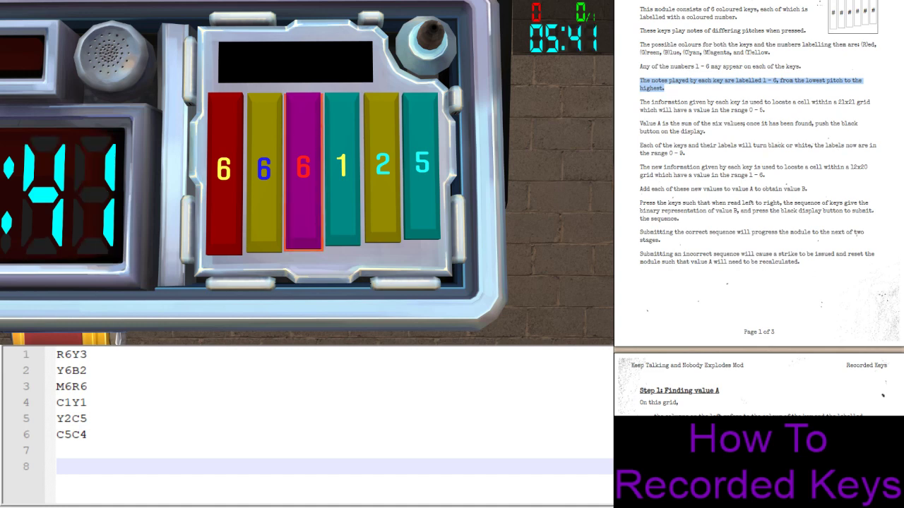
pyautogui.click(344, 177)
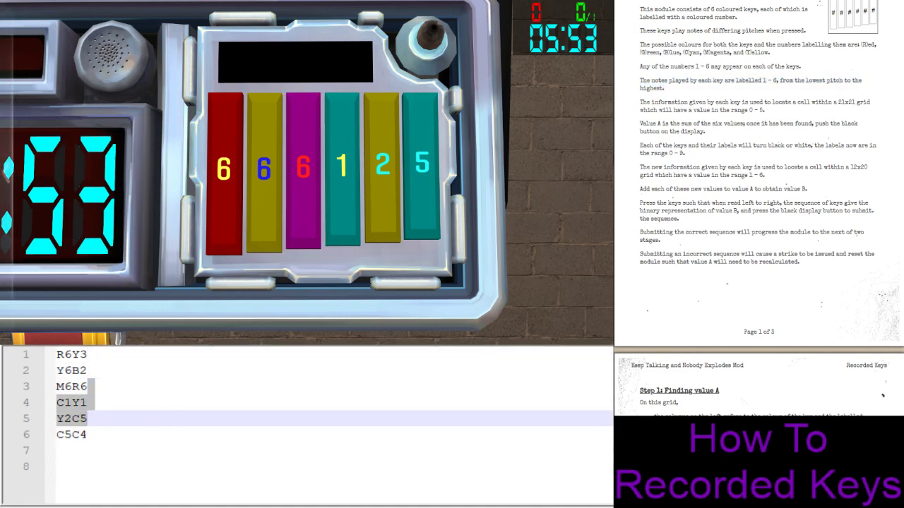
# - Look up each key in the Step 1 grid and note its value: 0, 0, 5, 4, 1, 4
pyautogui.scroll(-3)
pyautogui.write(' 5')
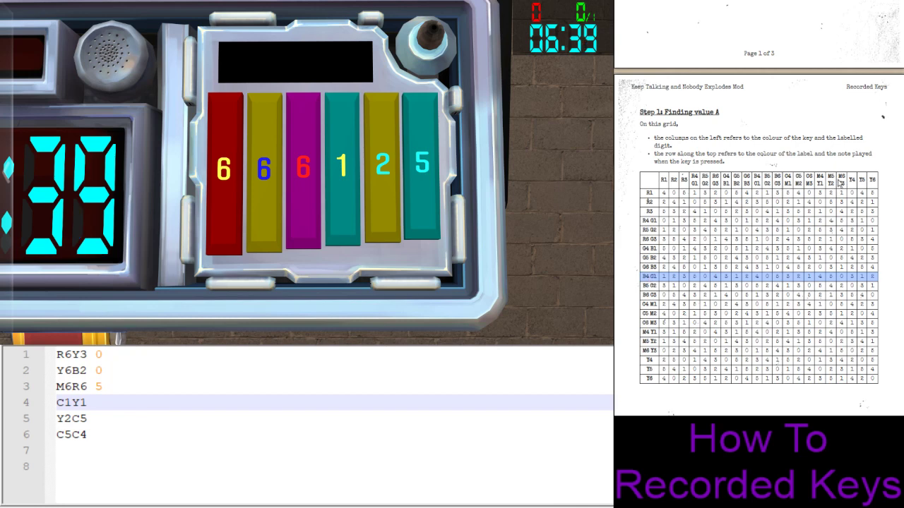
pyautogui.write('4')
pyautogui.click(333, 418)
pyautogui.write(' 1')
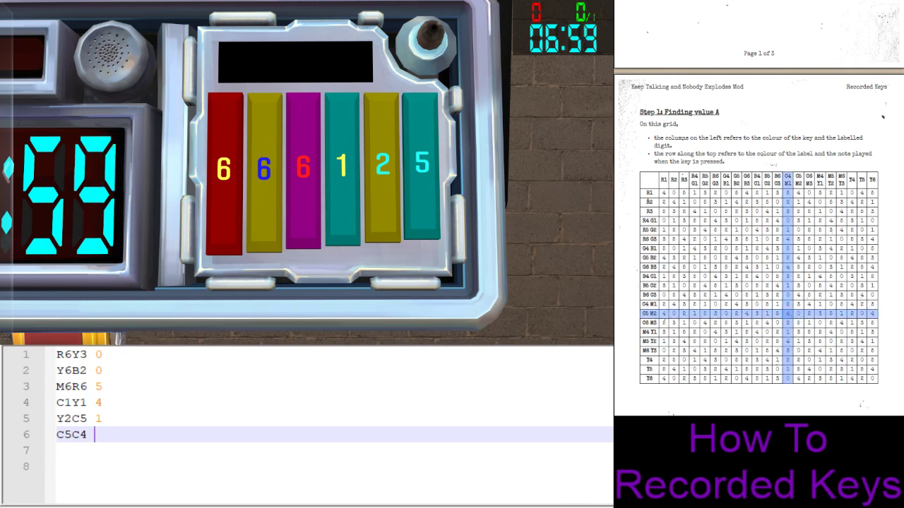
pyautogui.write('4')
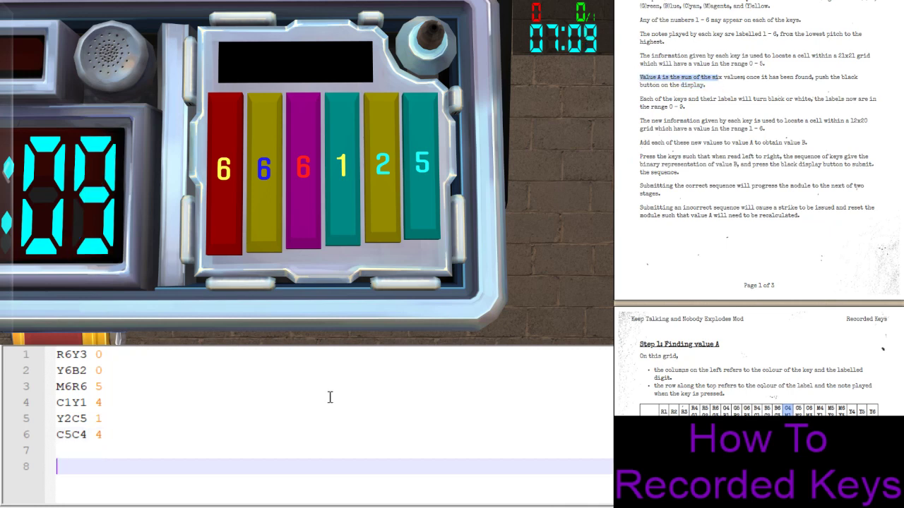
pyautogui.moveTo(328, 397)
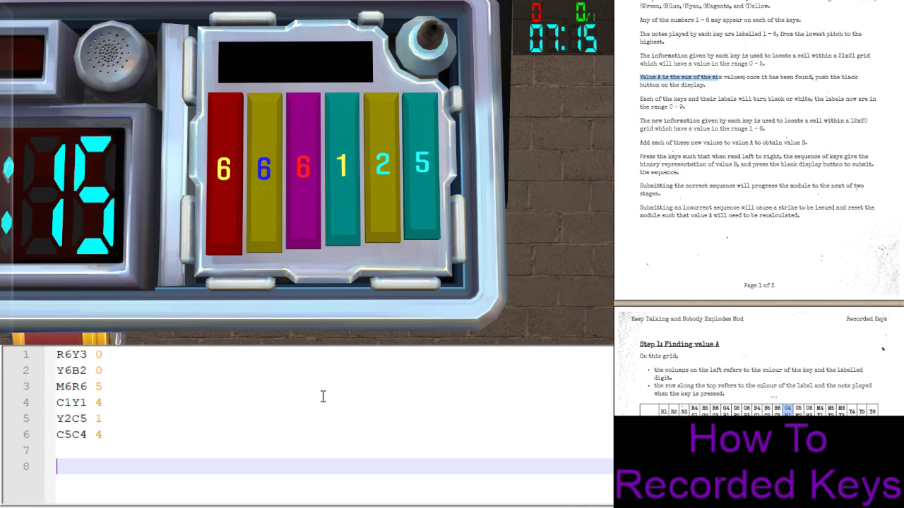
pyautogui.moveTo(318, 401)
pyautogui.write('14 ')
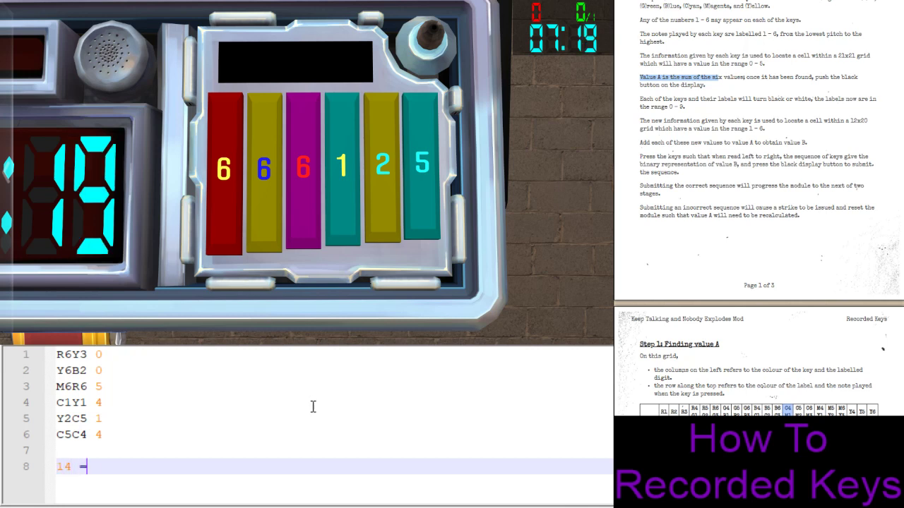
# - Write the total of the six grid values as '14 = A' in the notes
pyautogui.write('= A')
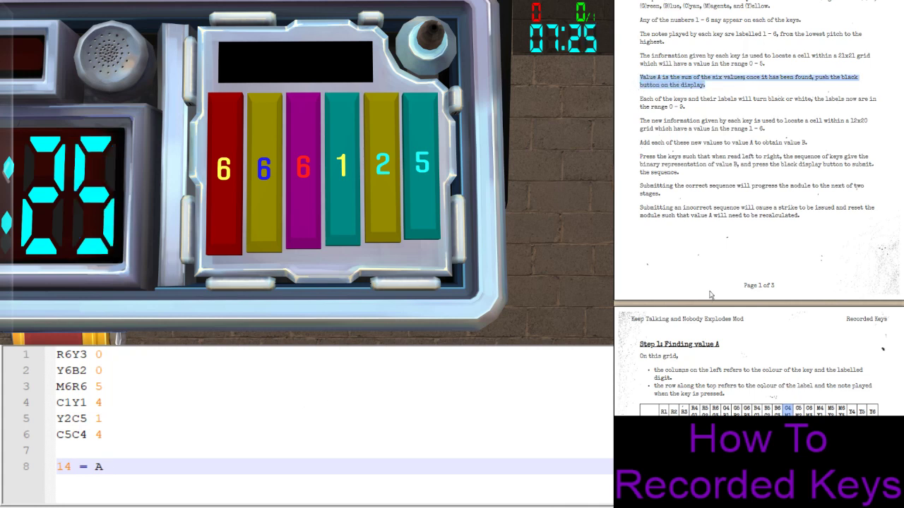
pyautogui.moveTo(766, 285)
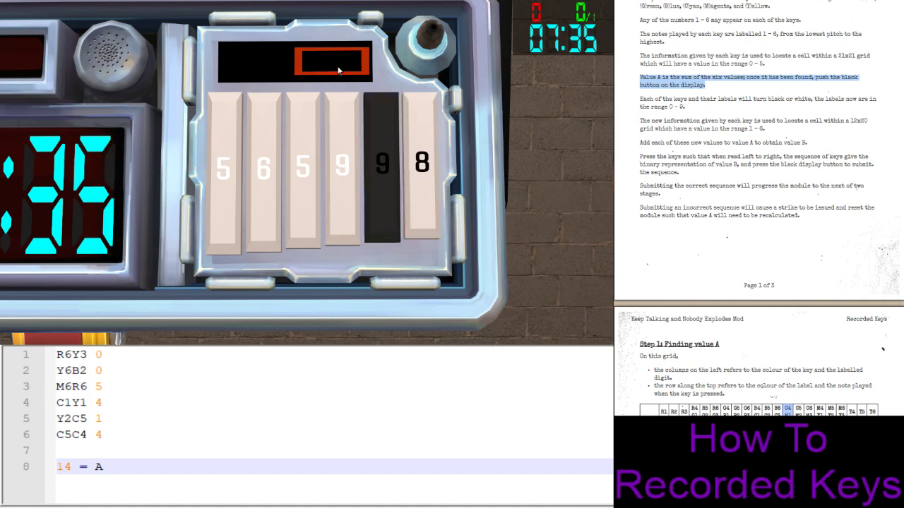
# - Submit value A, then note the new black/white keys as W5W, W6W, W5W, W9W, B9B, W8B
pyautogui.click(440, 167)
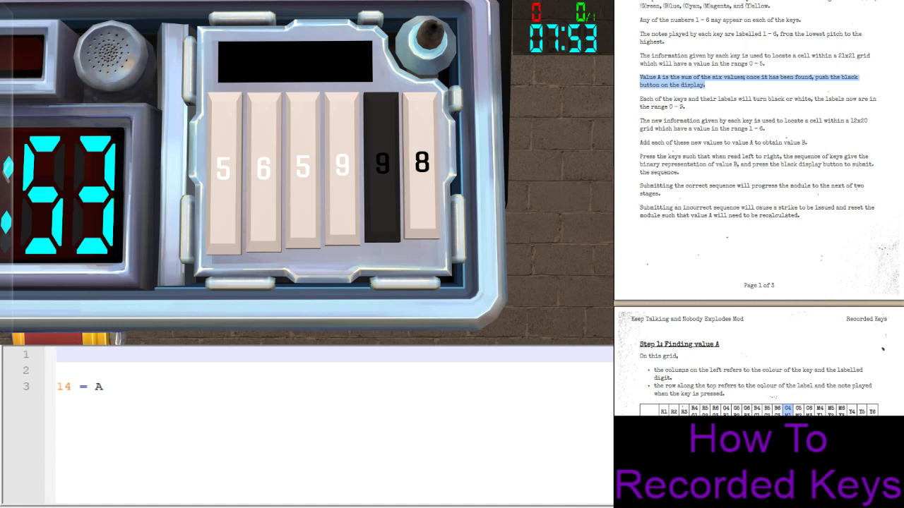
pyautogui.write('W5W')
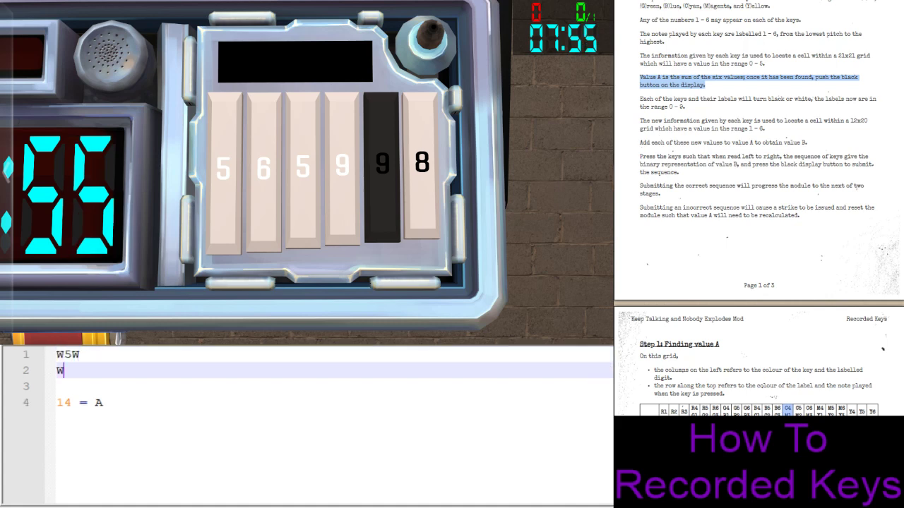
pyautogui.write('6W')
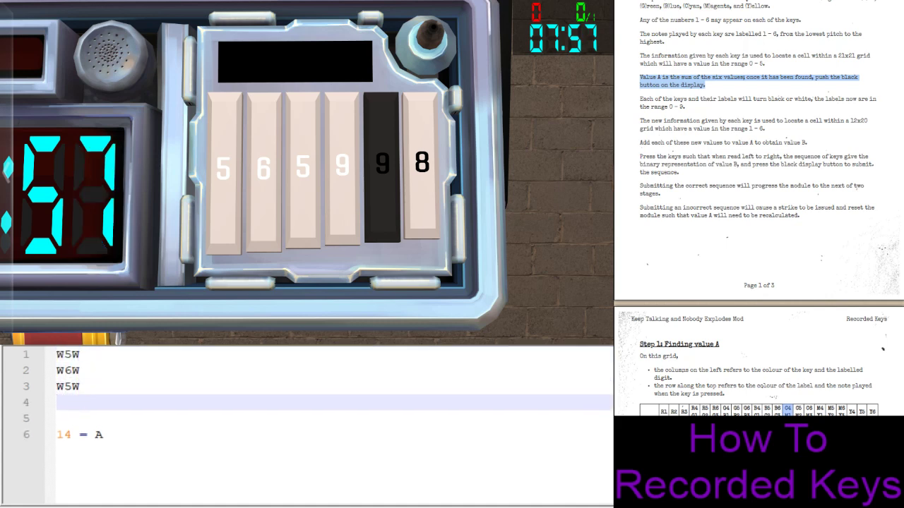
pyautogui.write('W9W')
pyautogui.write('W8B')
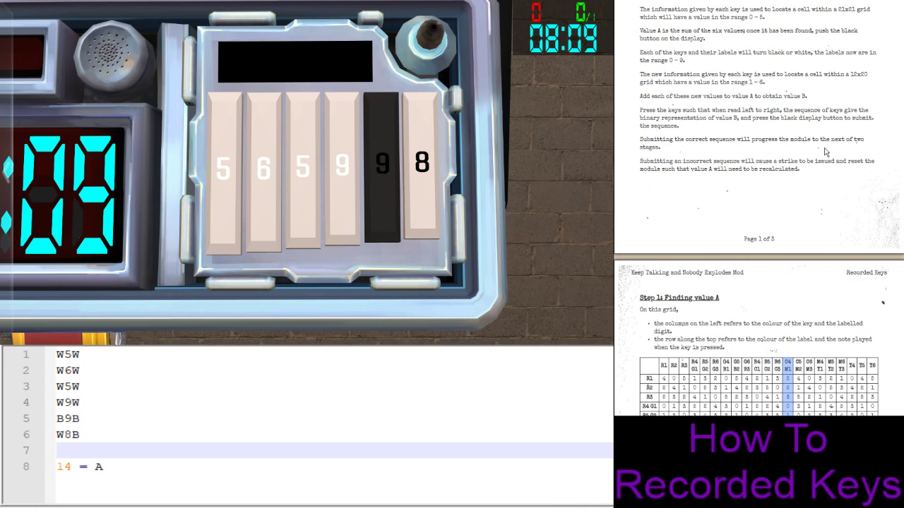
# - Scroll the manual past the value A grid to the Step 2 value B table and Step 3 key table
pyautogui.scroll(-3)
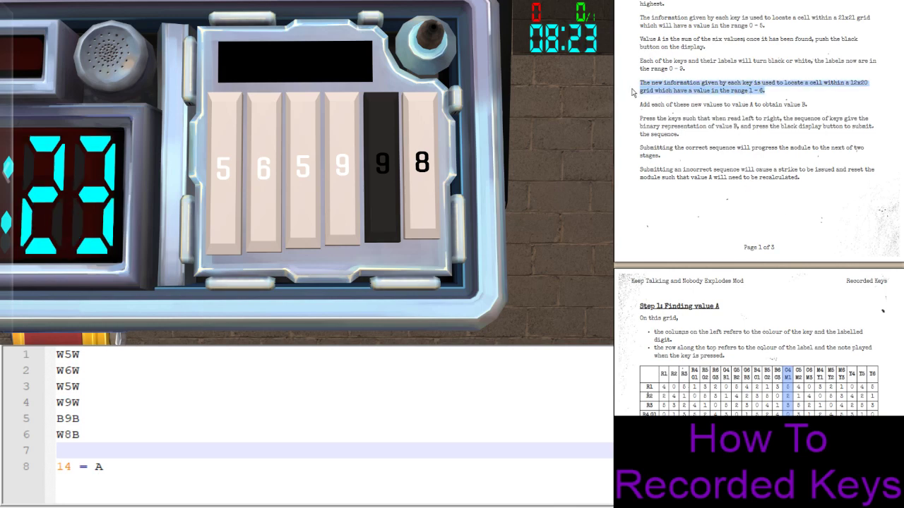
pyautogui.scroll(-3)
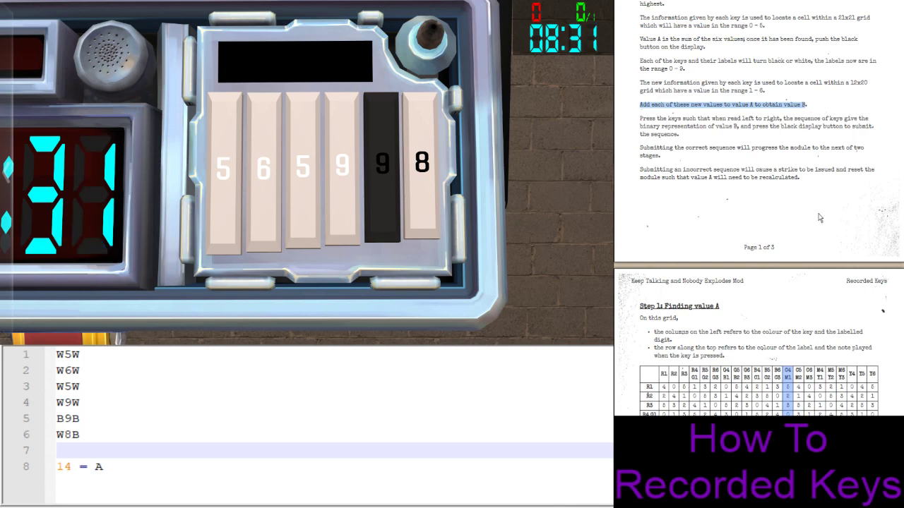
pyautogui.scroll(-3)
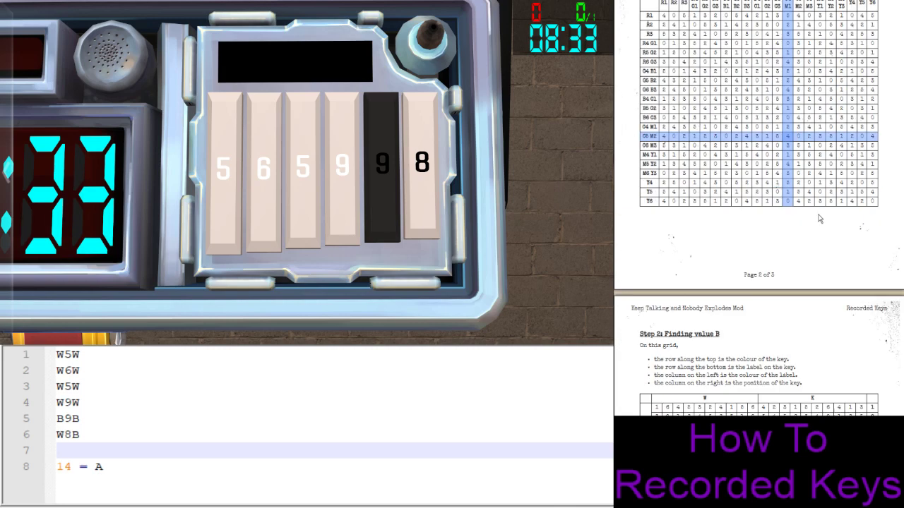
pyautogui.scroll(-3)
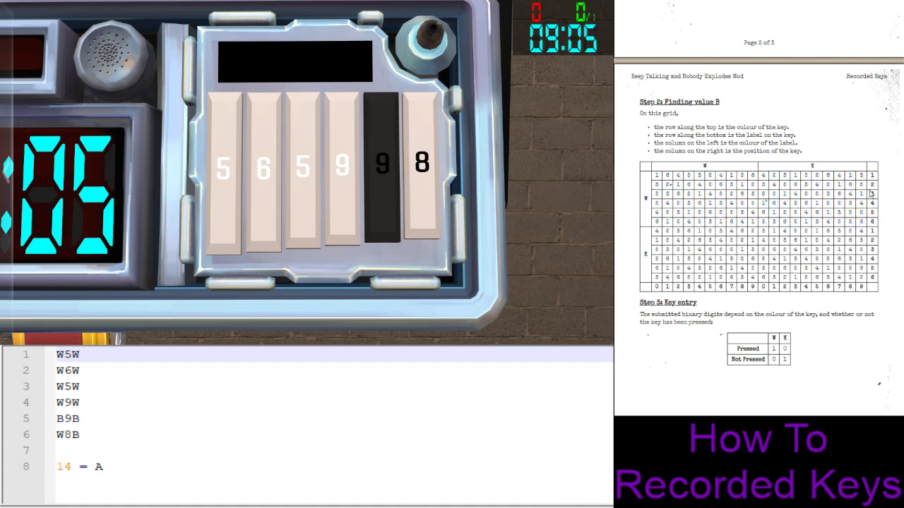
pyautogui.moveTo(808, 181)
pyautogui.write('  2')
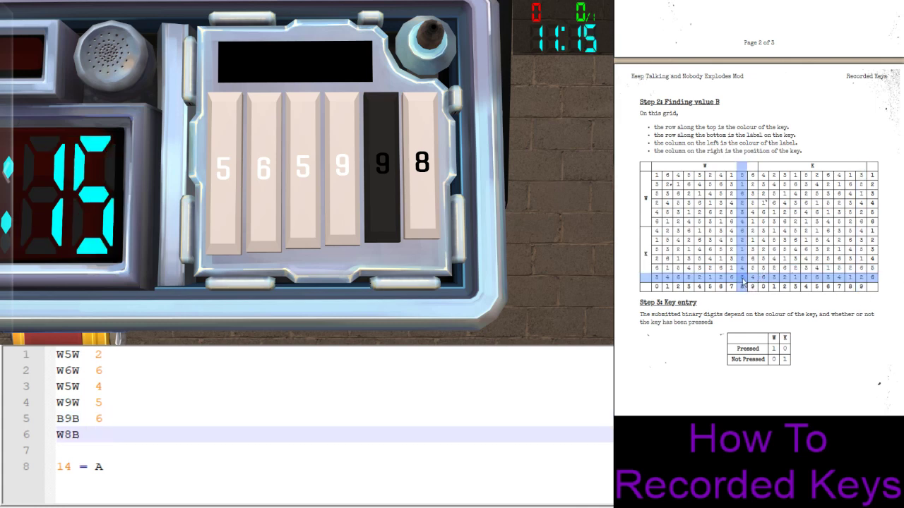
# - Note each black-and-white key's Step 2 grid value, ending with 3, giving 40 below value A
pyautogui.write('3')
pyautogui.write('40')
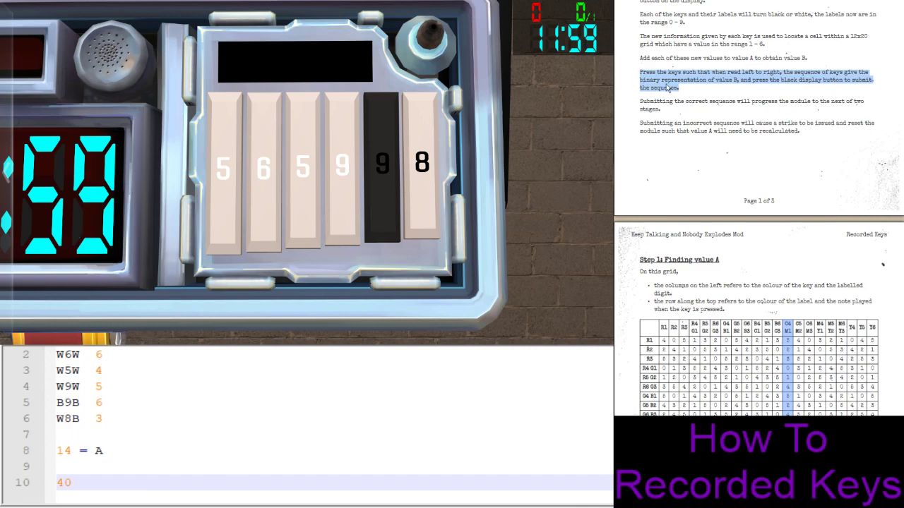
# - Return to the 40 line in the notes to begin converting value B per the binary instruction
pyautogui.click(299, 172)
pyautogui.write(' =')
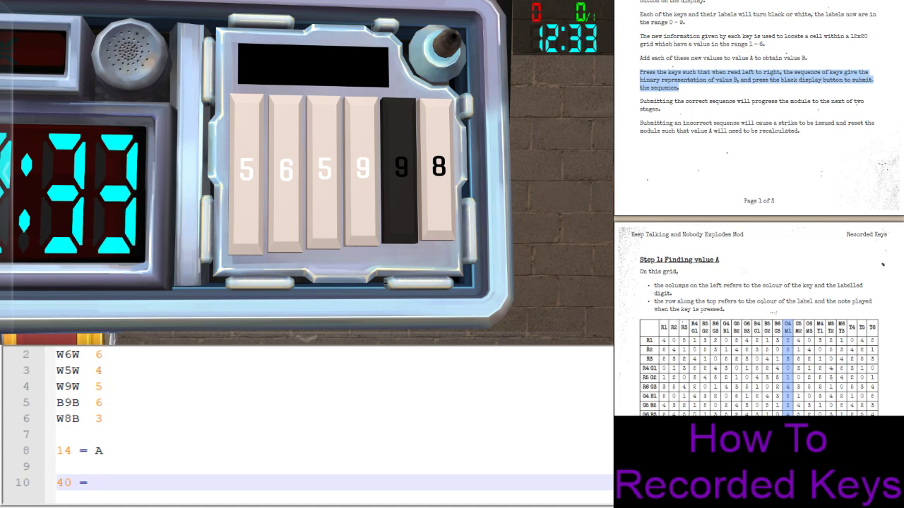
# - Write value B 40 as binary 101000 in the notes
pyautogui.write('10')
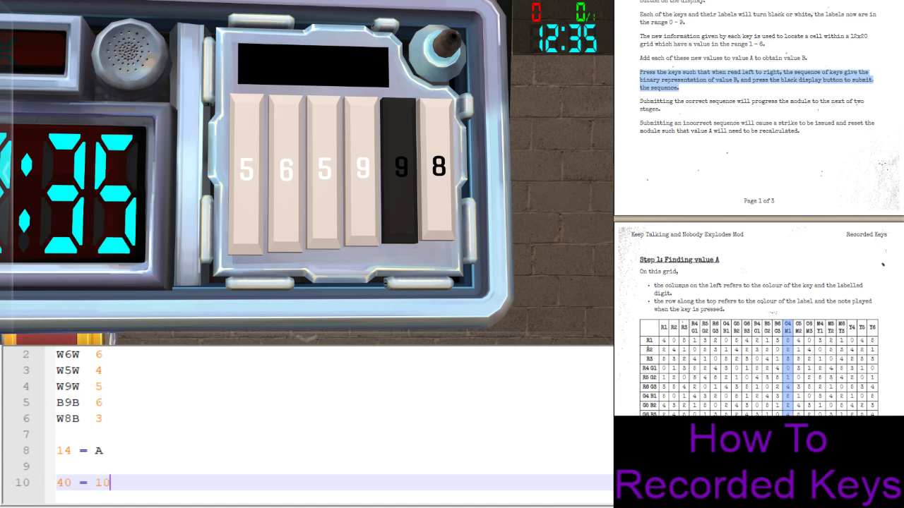
pyautogui.write('100')
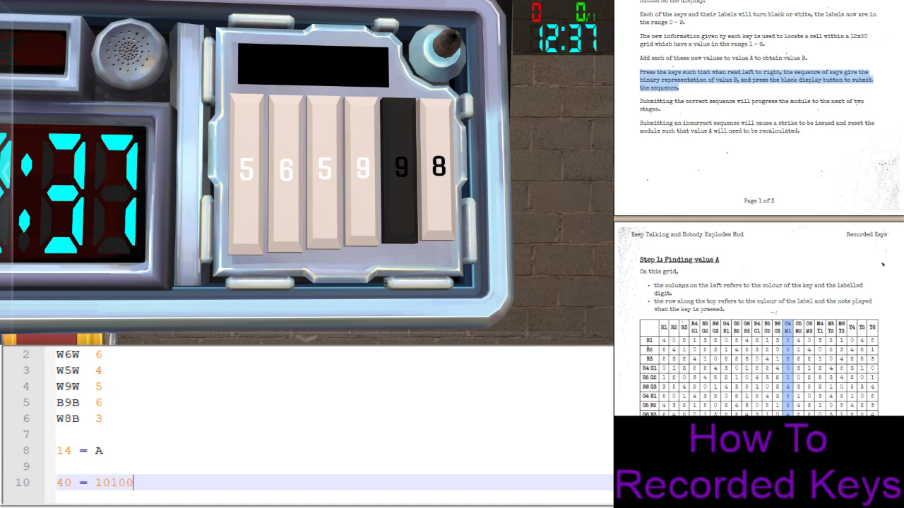
pyautogui.write('0')
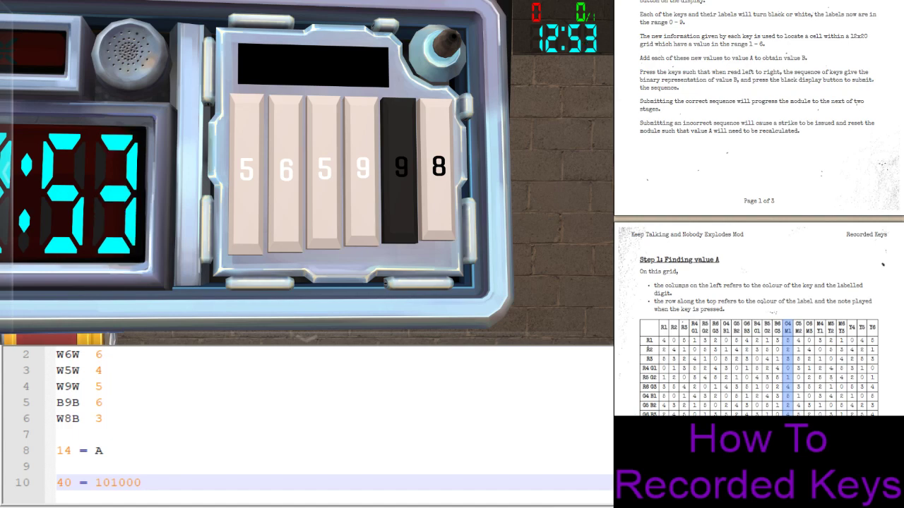
# - With the Step 3 key-entry table in view, note the colours WWWWBW and the first entry digits 1, 1, 1
pyautogui.scroll(-3)
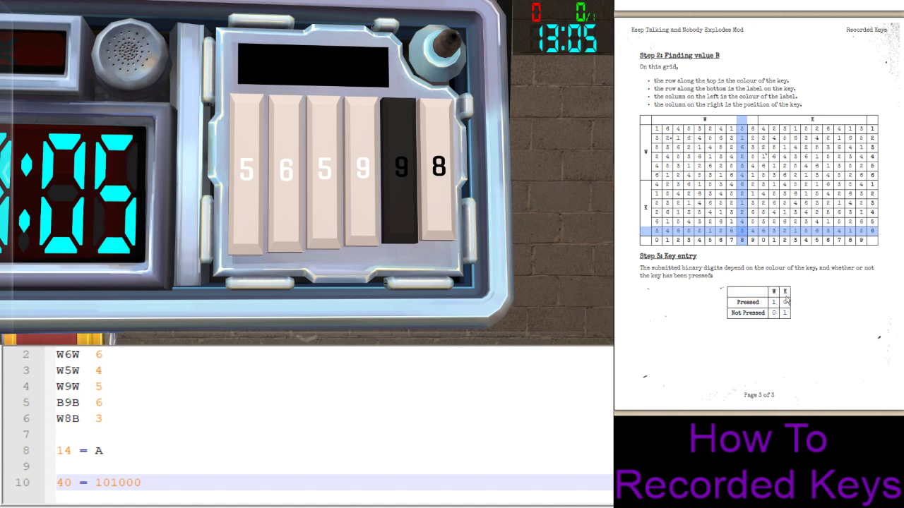
pyautogui.moveTo(788, 314)
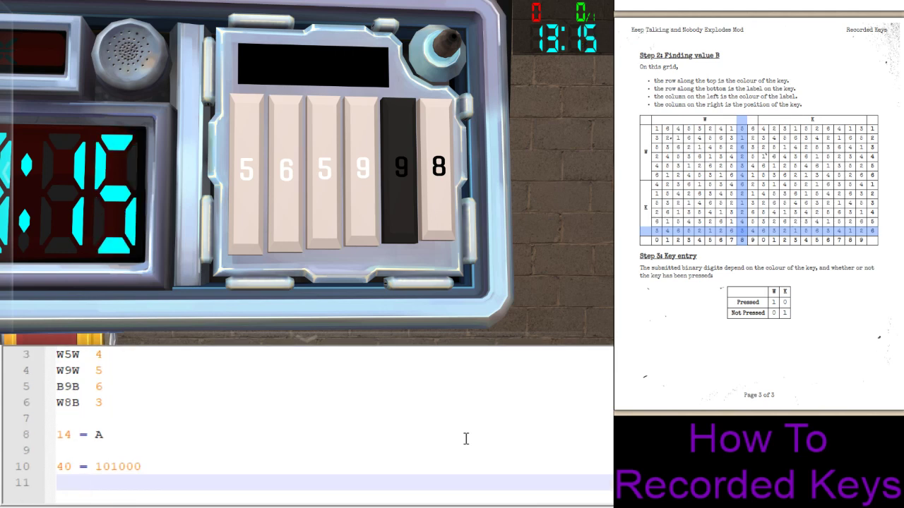
pyautogui.write('WWWWBW')
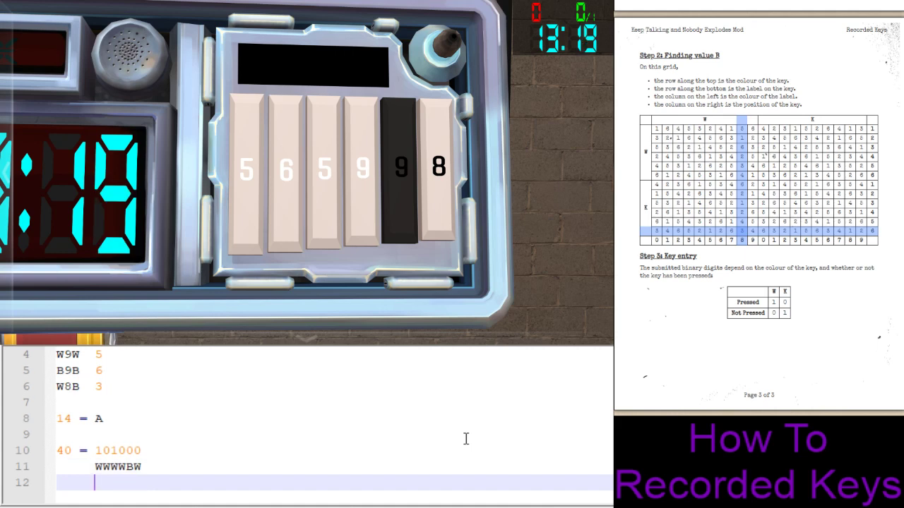
pyautogui.write('1')
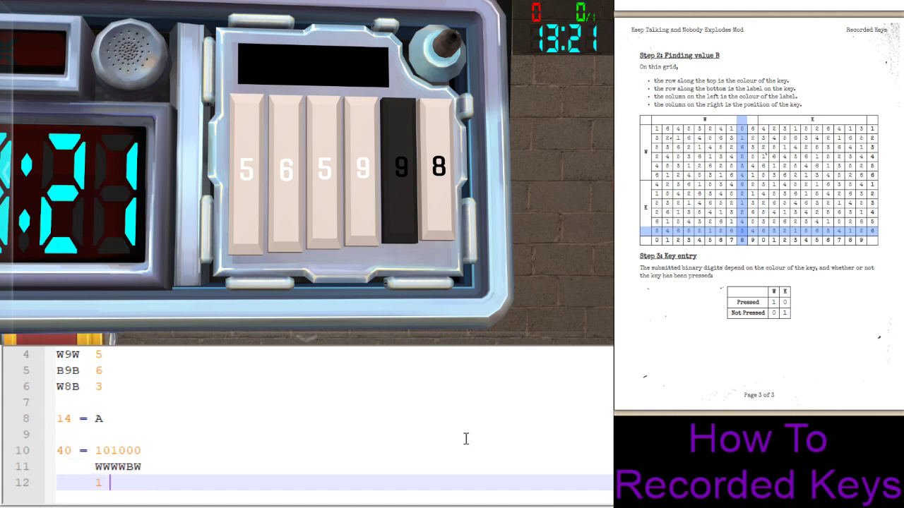
pyautogui.write('1')
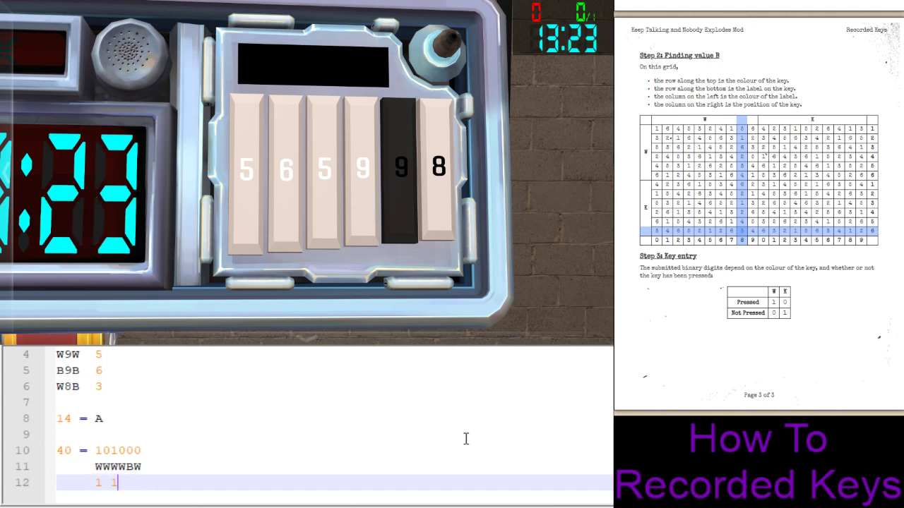
pyautogui.write('1')
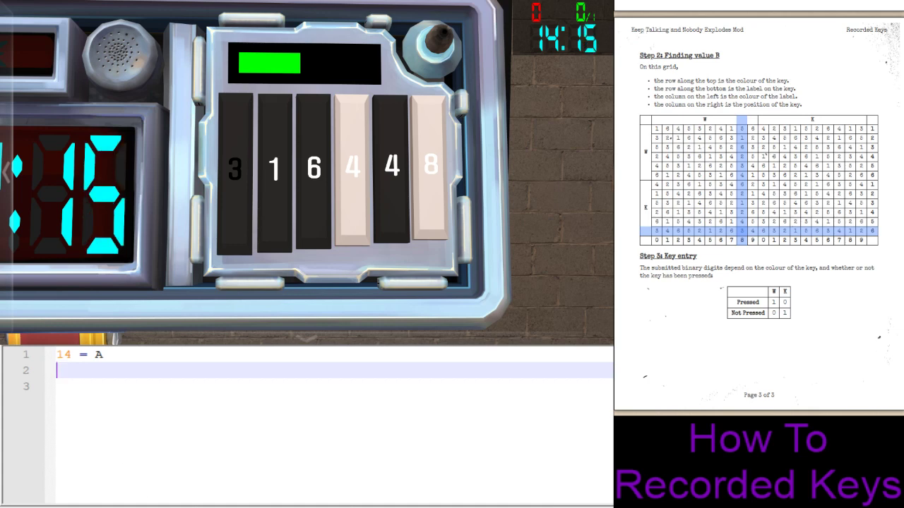
# - List the key codes B3B, B1W, B6W and W4W in the notes
pyautogui.write('B3B')
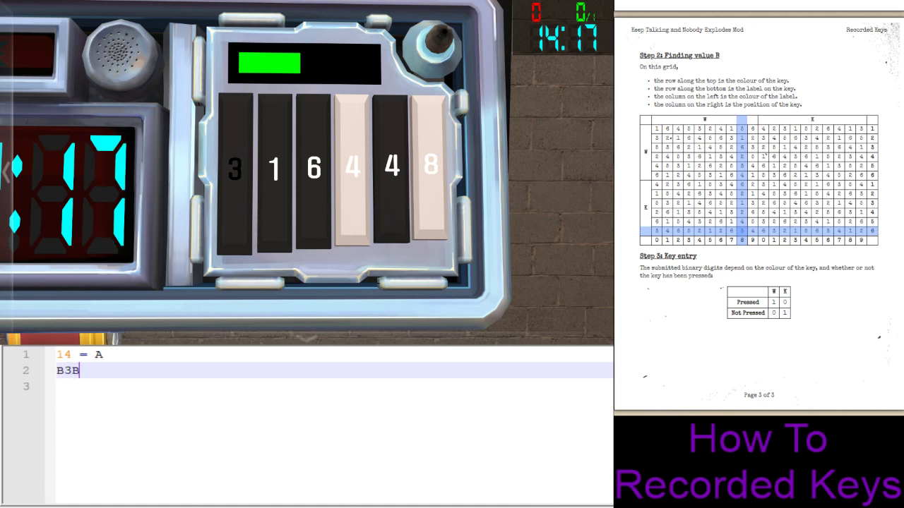
pyautogui.write('B1W')
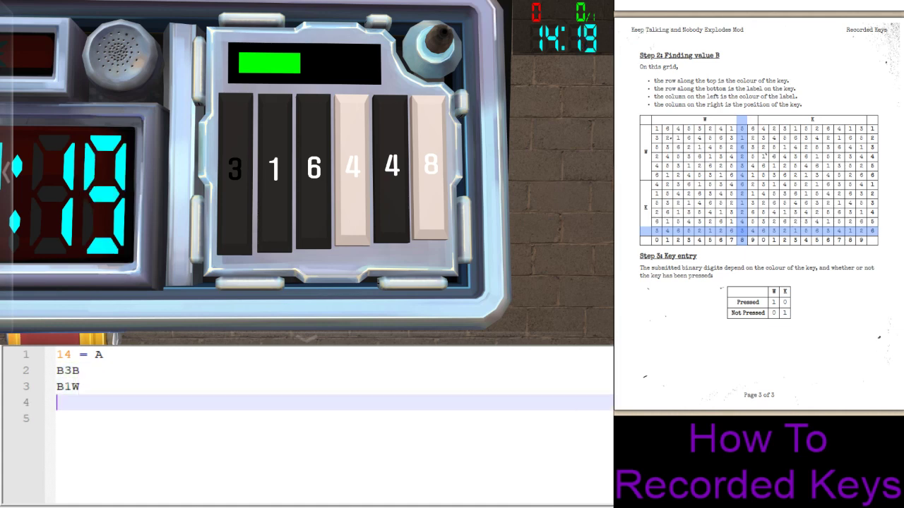
pyautogui.write('B6W')
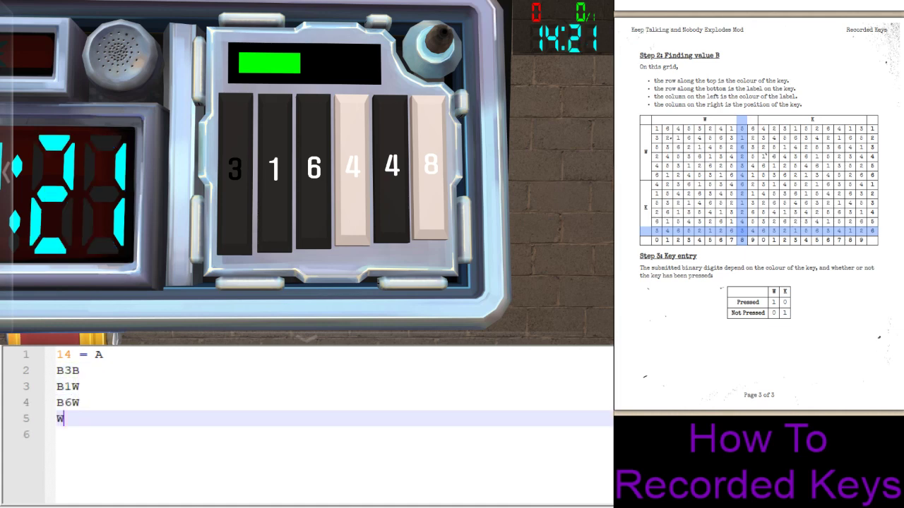
pyautogui.write('4W')
pyautogui.click(334, 371)
pyautogui.write(' 5')
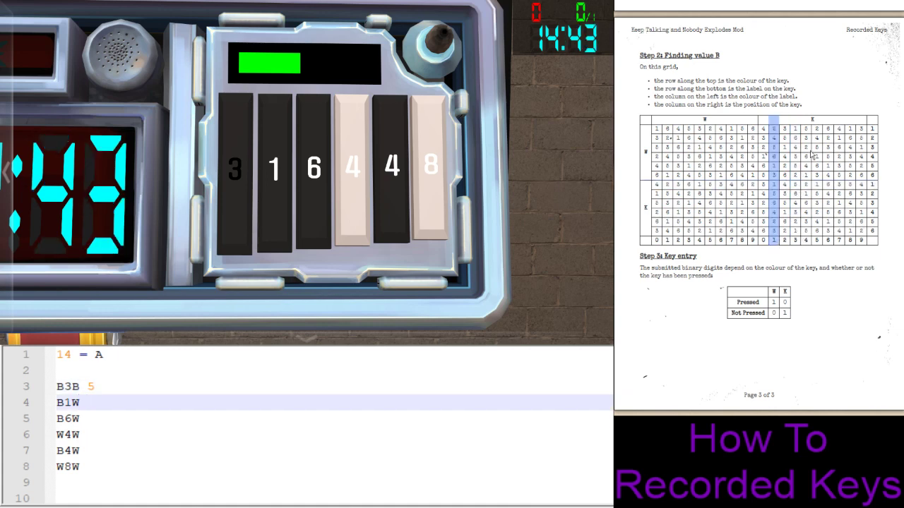
# - Add the keys' grid values 4, 6 and 4 from the manual's value B grid
pyautogui.write('4')
pyautogui.click(334, 418)
pyautogui.write(' 3')
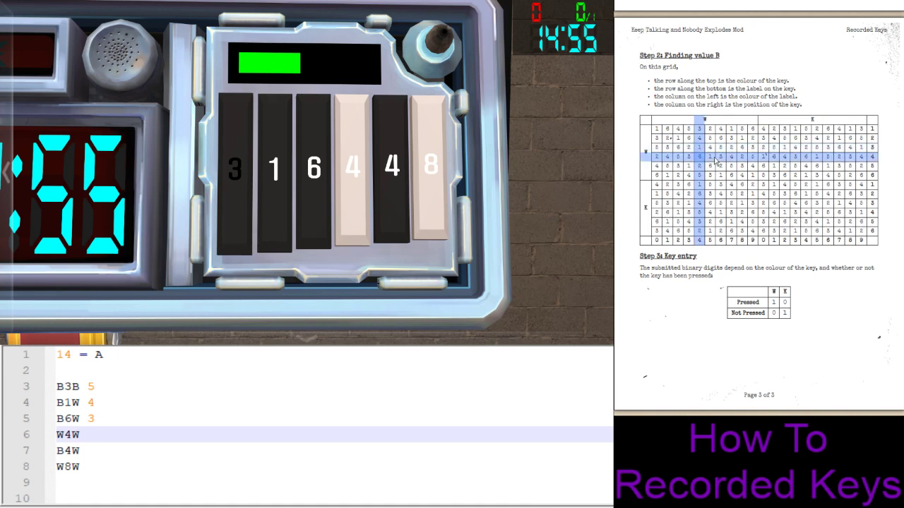
pyautogui.write('6')
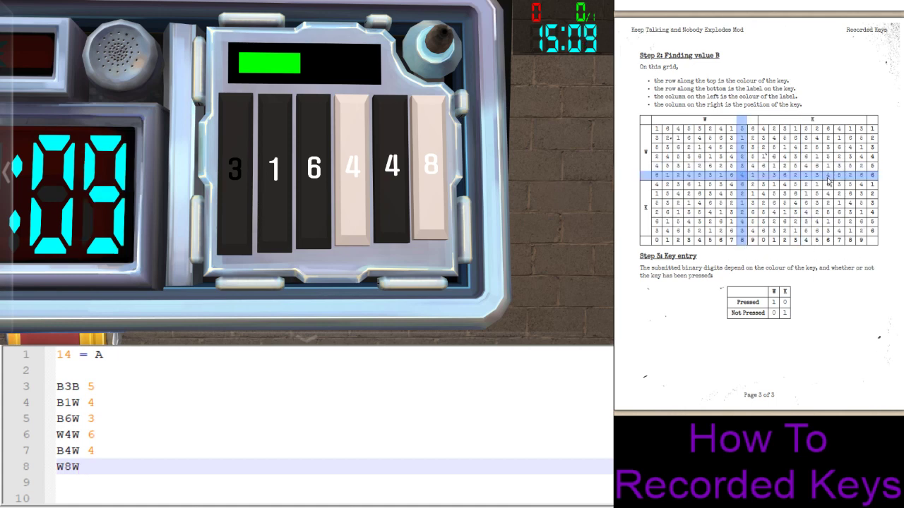
pyautogui.write('4')
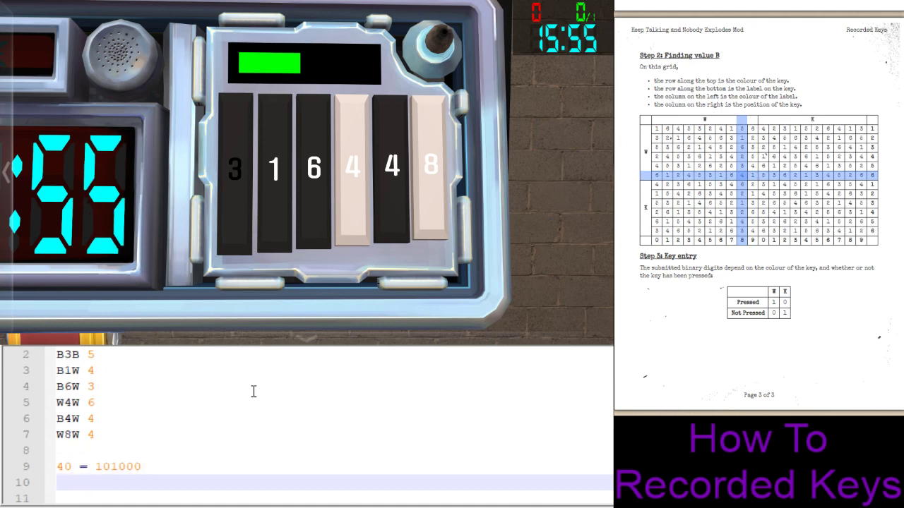
# - Note the key colour sequence bbbwbw under the binary 101000
pyautogui.write('bbbwbw')
pyautogui.click(333, 499)
pyautogui.write('-+')
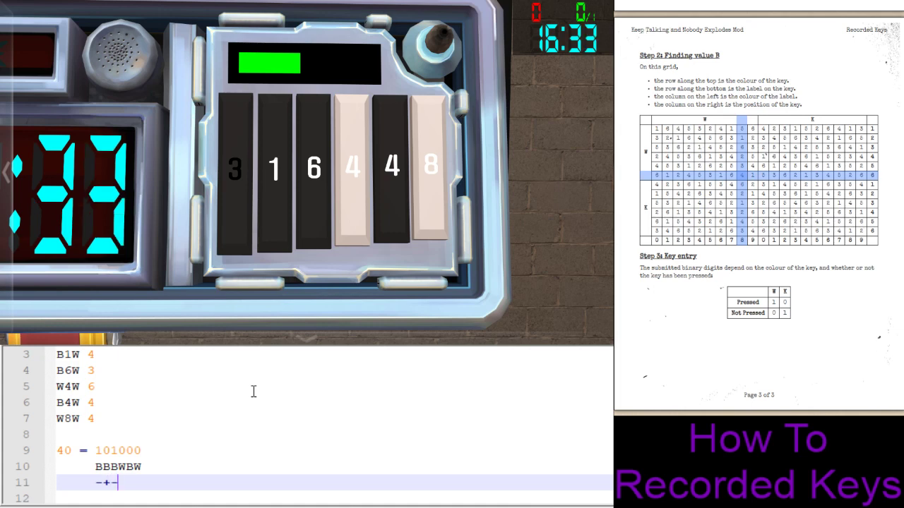
# - Begin the press pattern '-+' and enter the worked-out key sequence on the module to defuse the bomb
pyautogui.write('-')
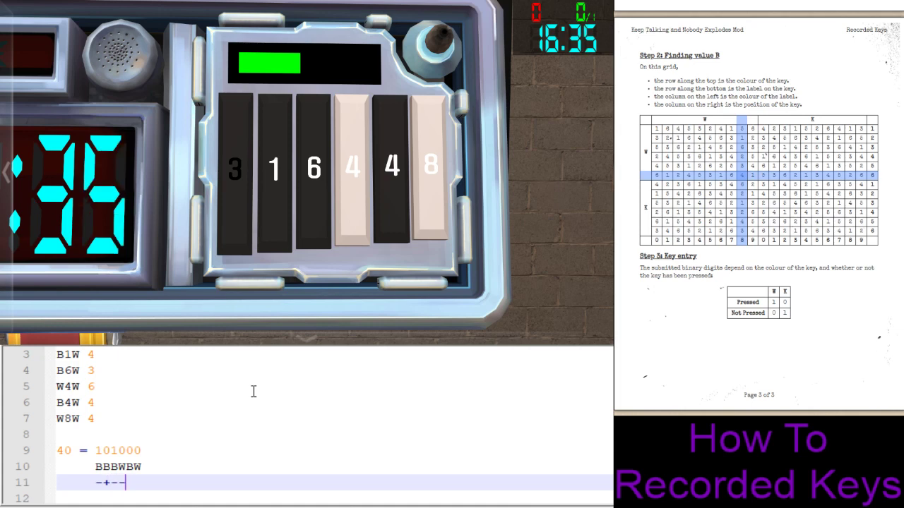
pyautogui.write('+-')
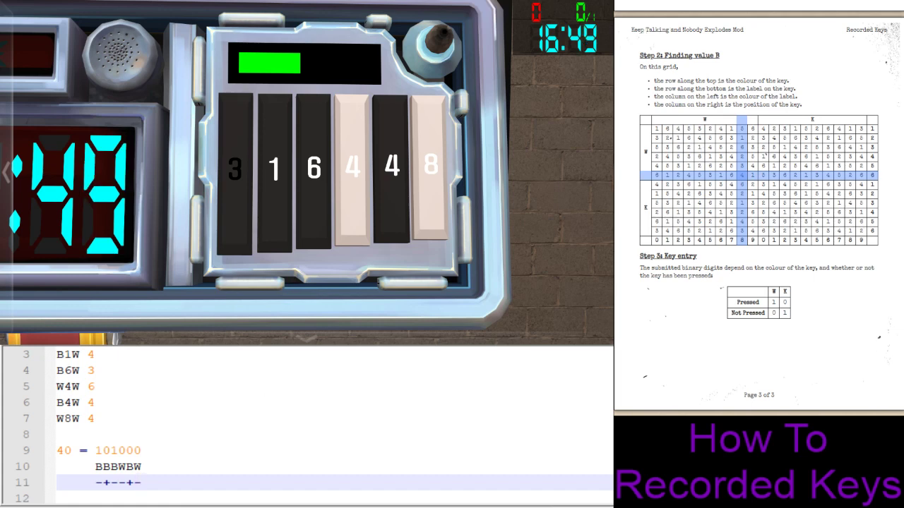
pyautogui.click(389, 177)
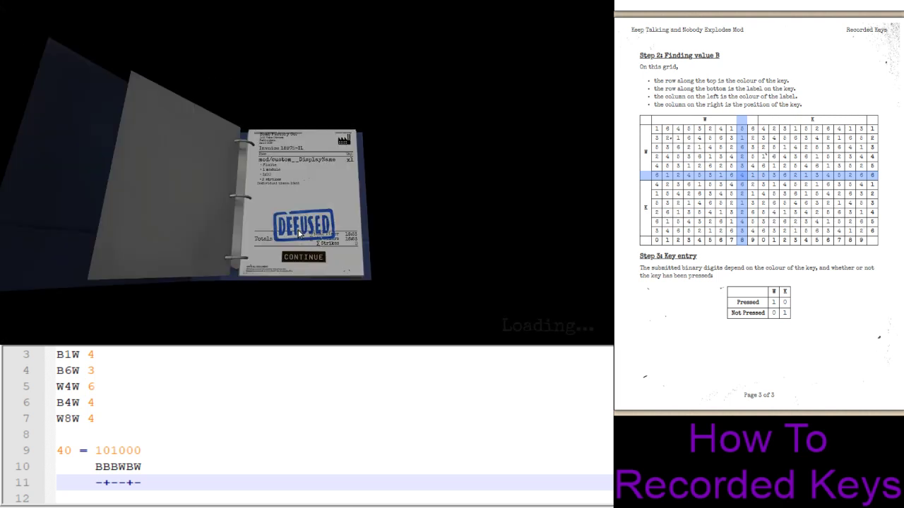
# - Continue past the defusal report and select the manual's paragraph about incorrect submissions
pyautogui.click(303, 258)
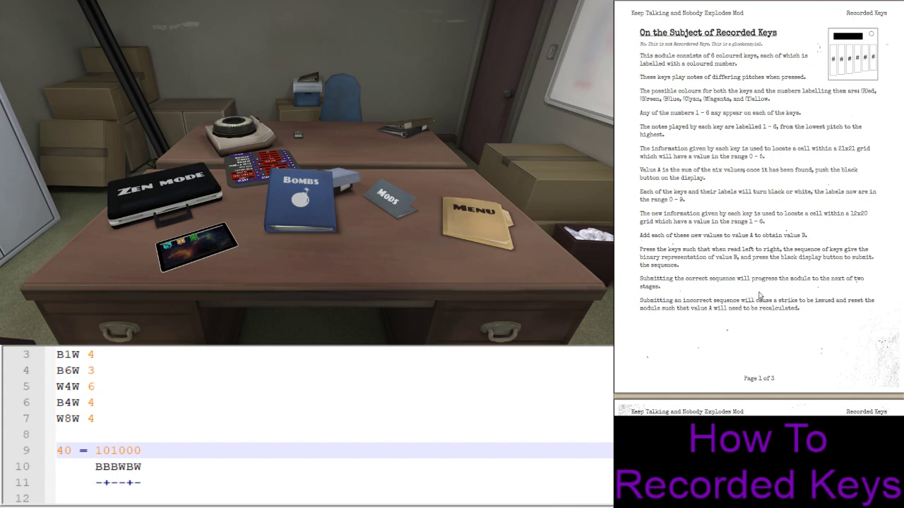
pyautogui.moveTo(813, 314)
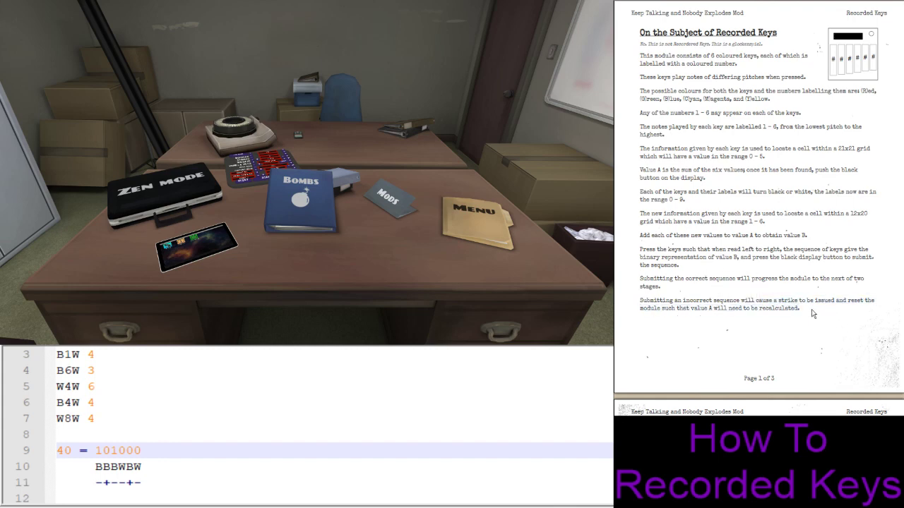
pyautogui.moveTo(639, 300); pyautogui.dragTo(799, 308)
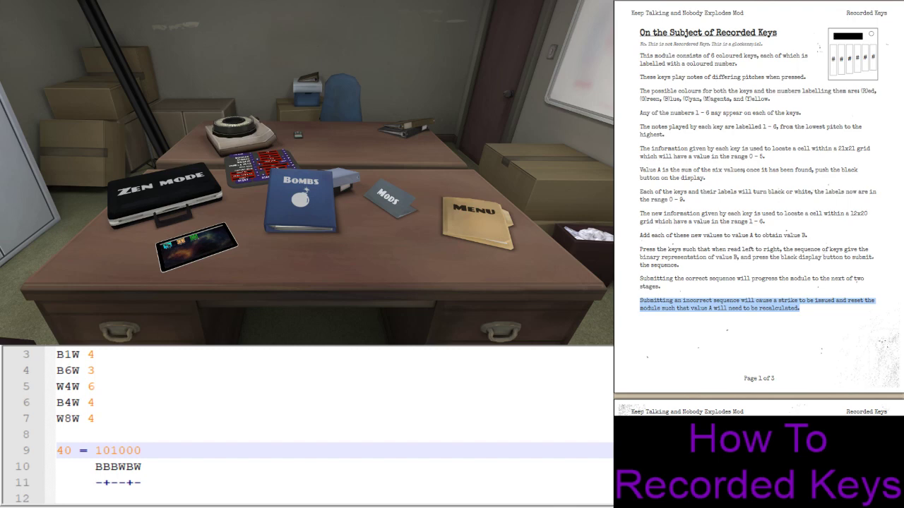
pyautogui.click(822, 232)
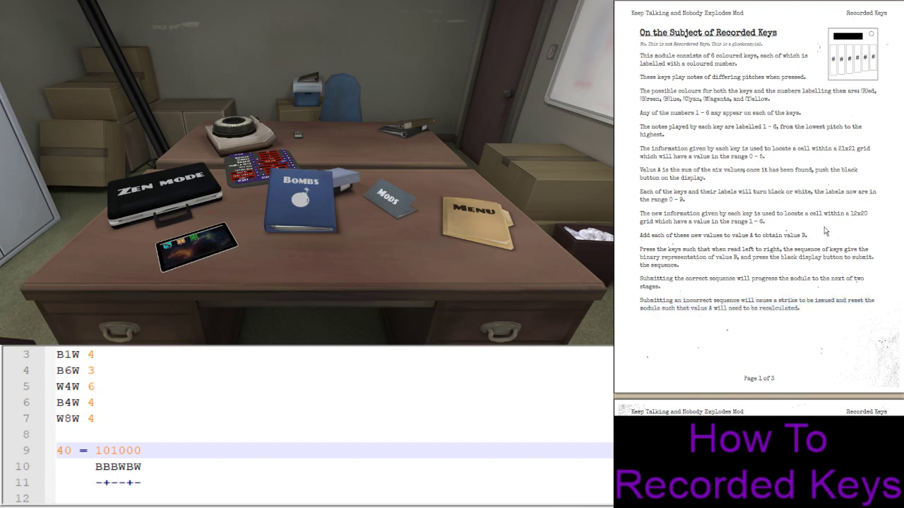
pyautogui.scroll(-3)
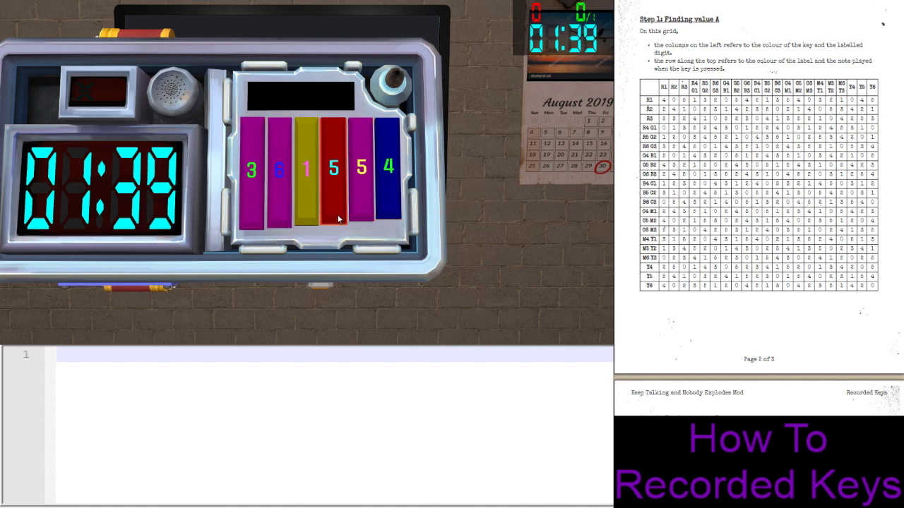
# - Play the notes of the red key 5, blue key 4 and a third key to hear their pitches
pyautogui.click(339, 177)
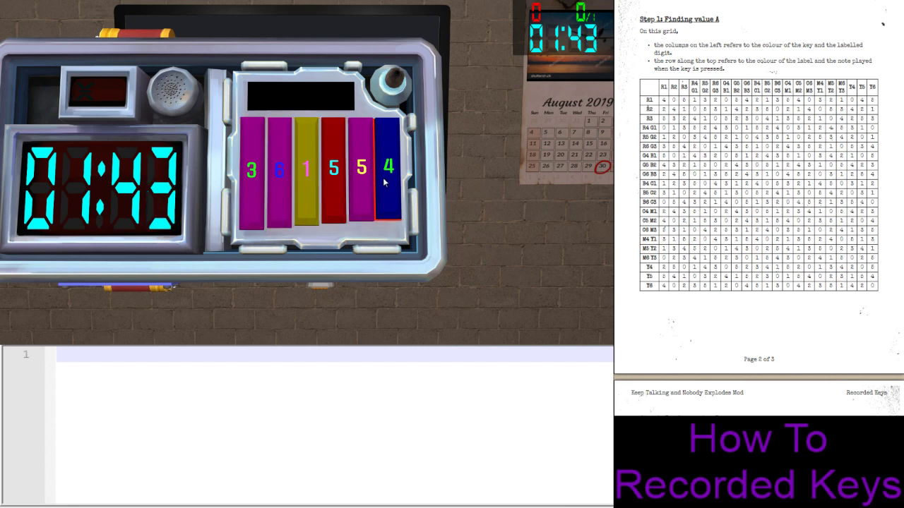
pyautogui.click(285, 169)
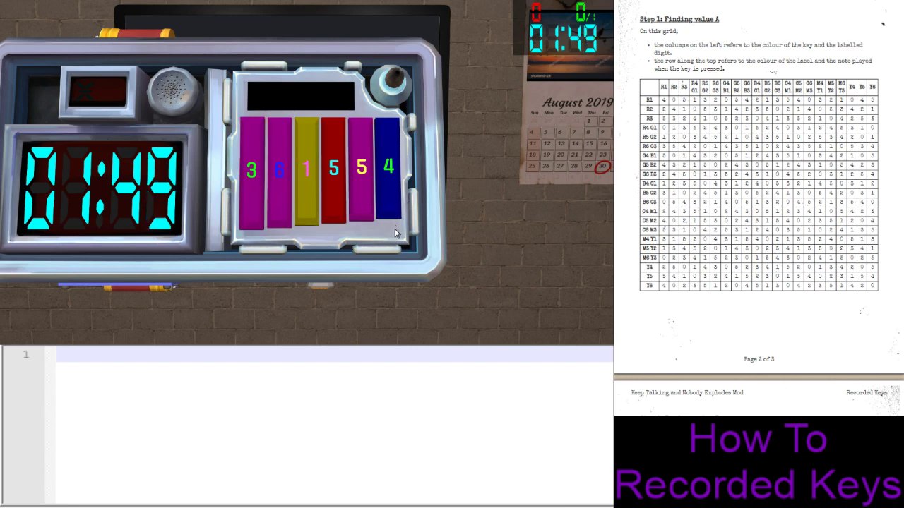
pyautogui.click(333, 184)
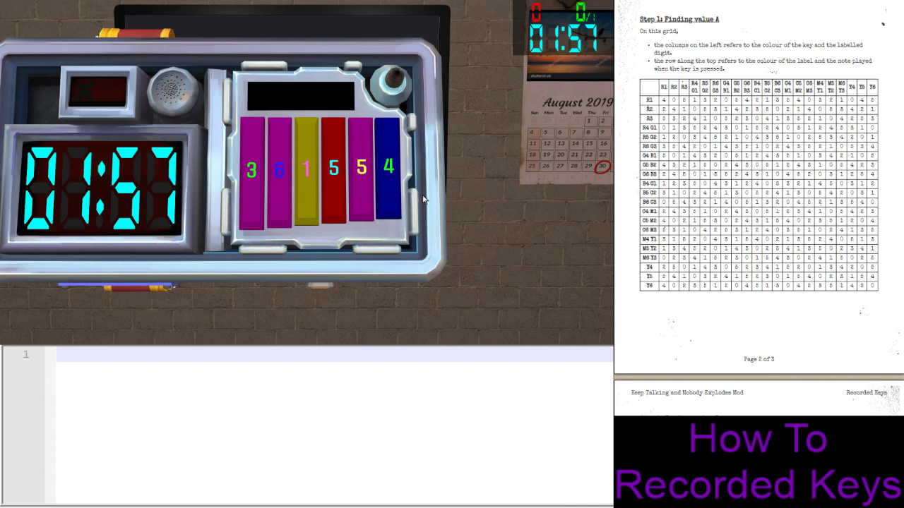
pyautogui.moveTo(425, 214)
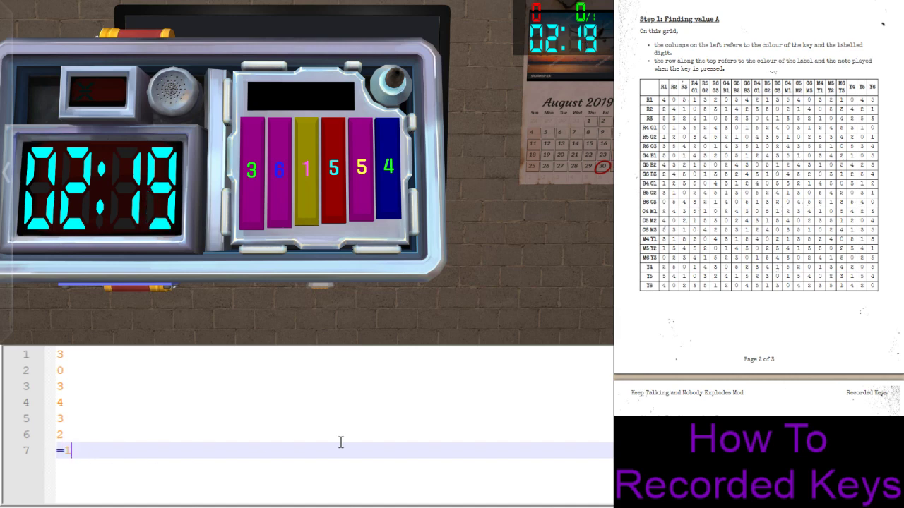
pyautogui.write('5')
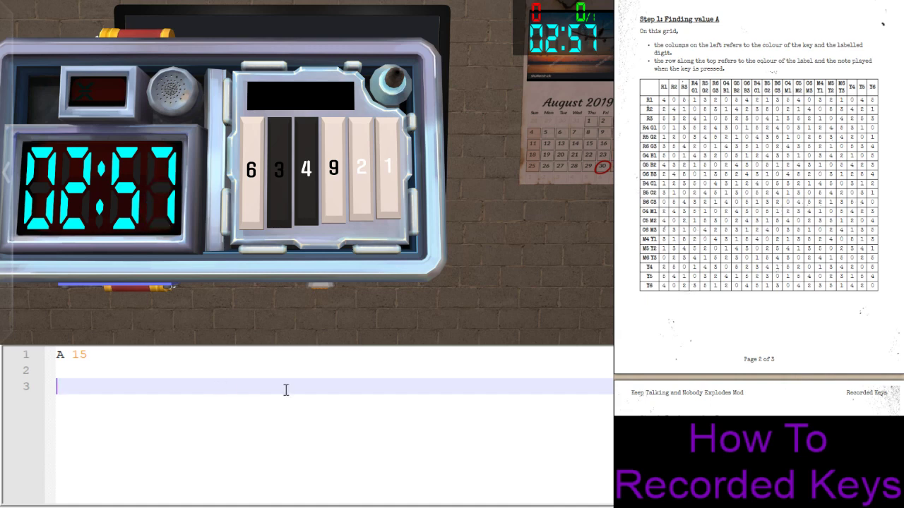
# - Write the key sum 3+6+2+36+3+1+15=36 in the notes
pyautogui.write('3+6')
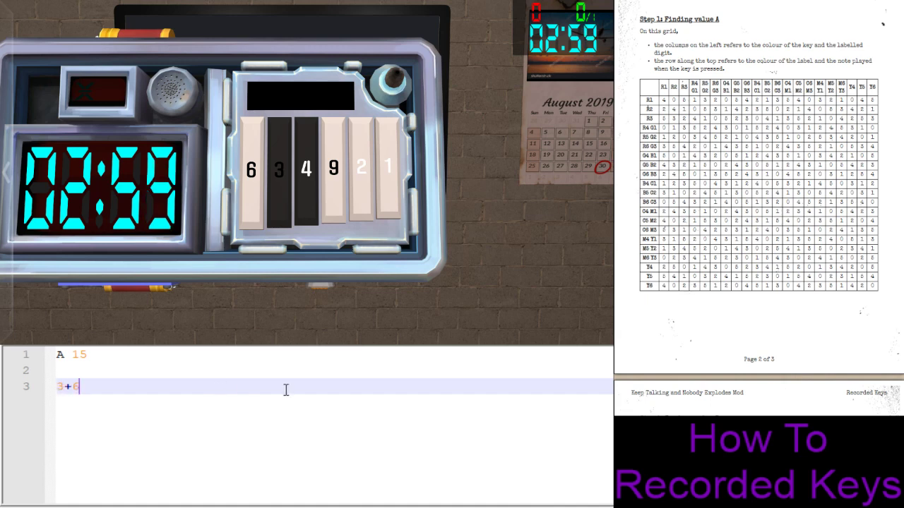
pyautogui.write('+2+3')
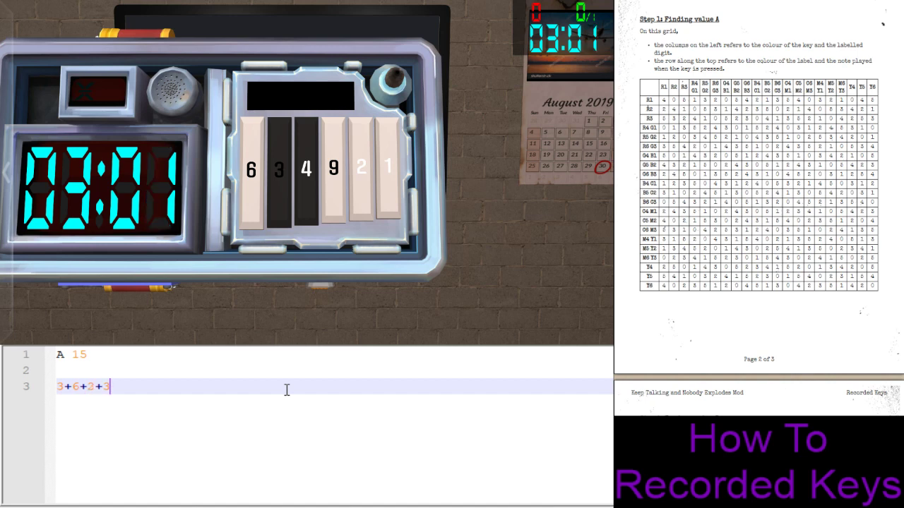
pyautogui.write('6')
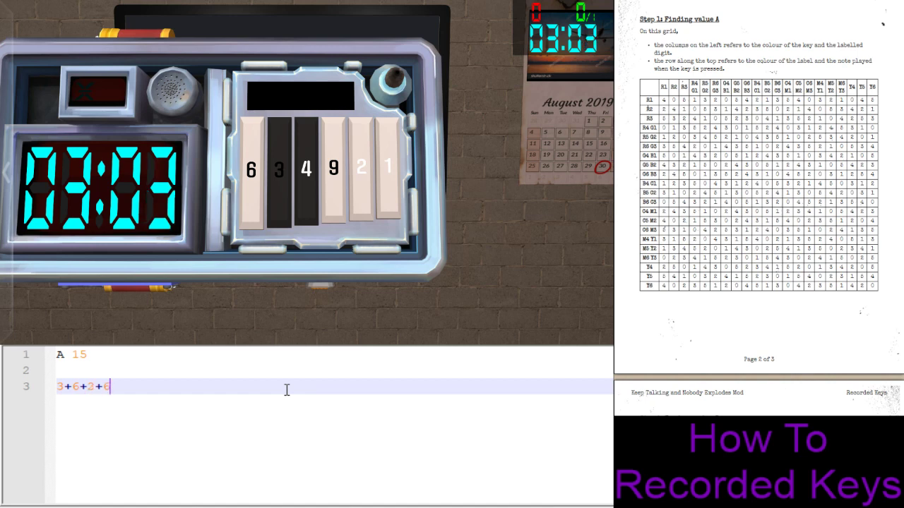
pyautogui.write('+3+1')
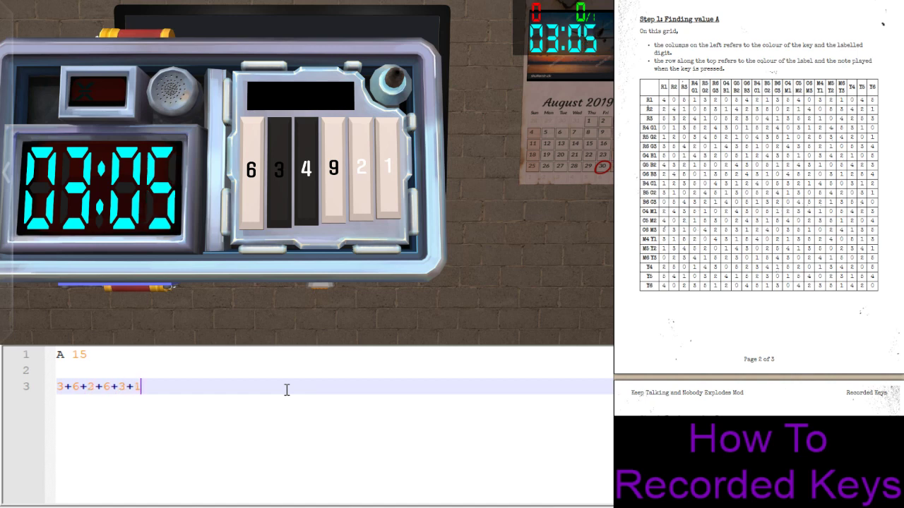
pyautogui.write('+15=')
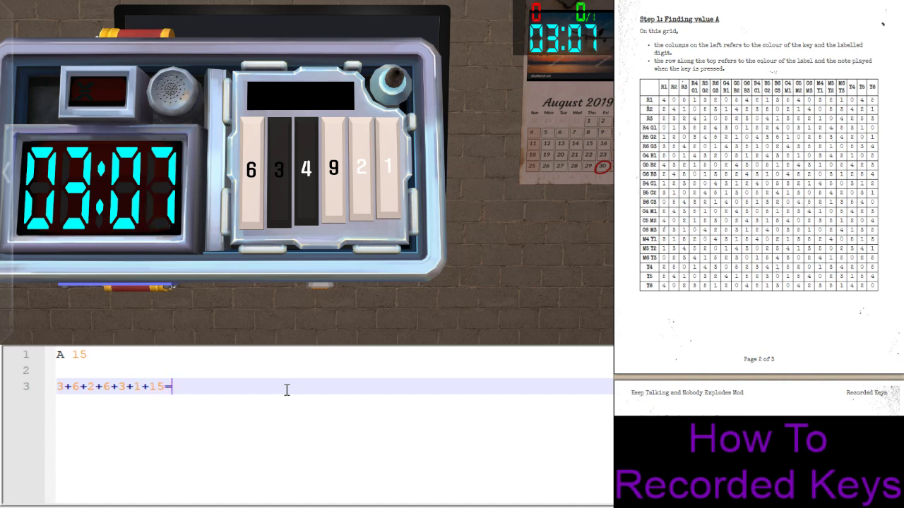
pyautogui.write('36')
pyautogui.write('100100')
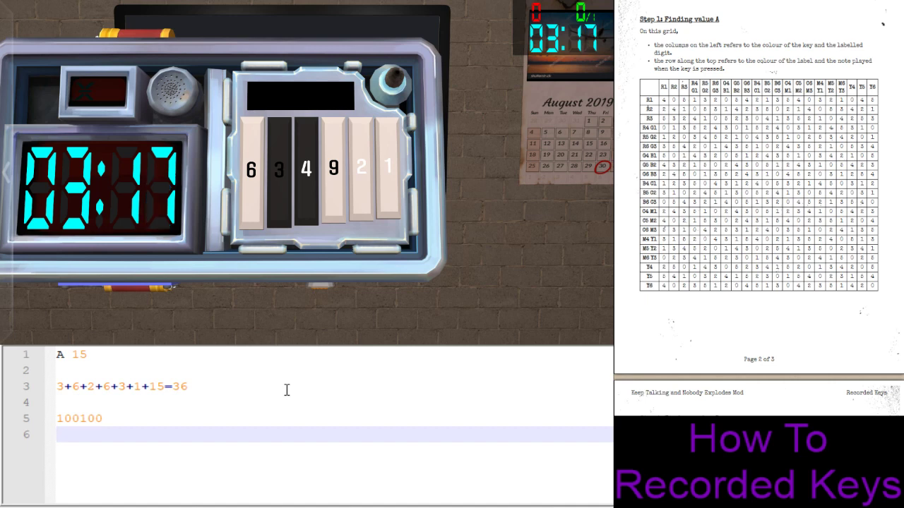
# - Note the colour pattern WBBWWW and the press signs ++++--
pyautogui.write('W')
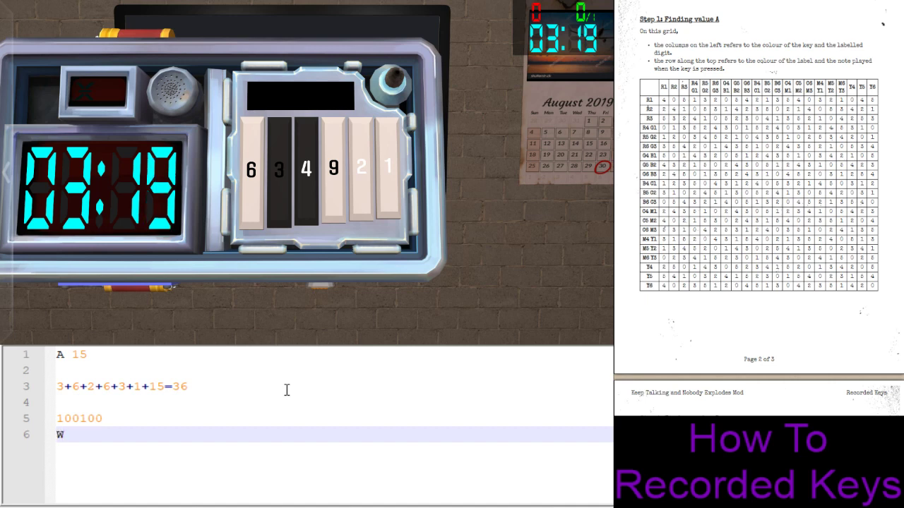
pyautogui.write('BBWWW')
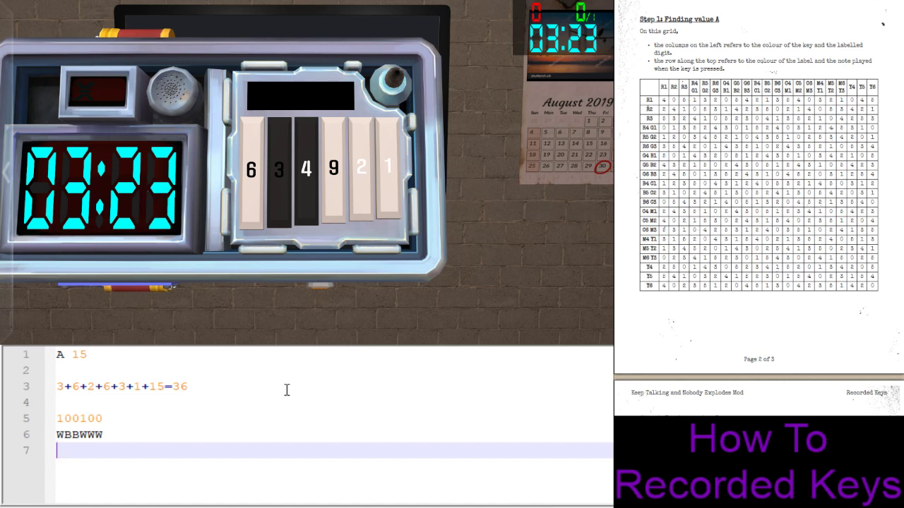
pyautogui.write('+')
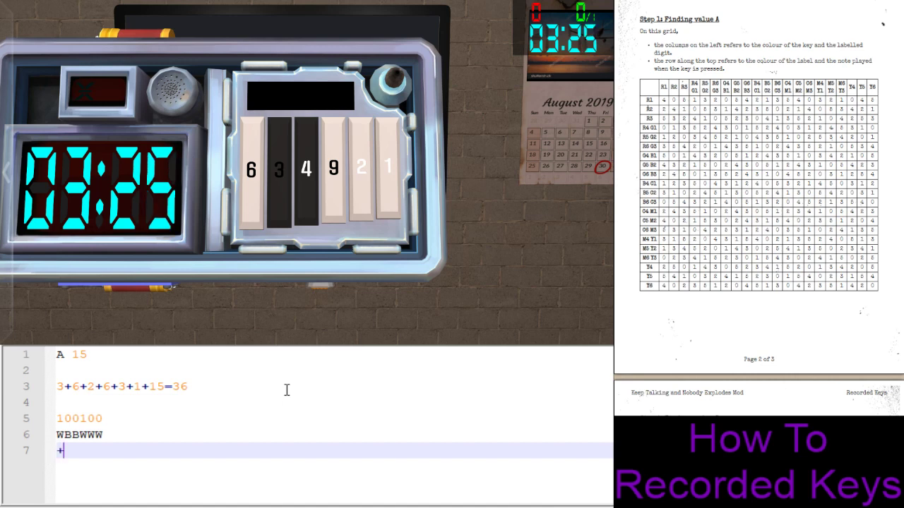
pyautogui.write('+++--')
pyautogui.click(334, 386)
pyautogui.write('1+6')
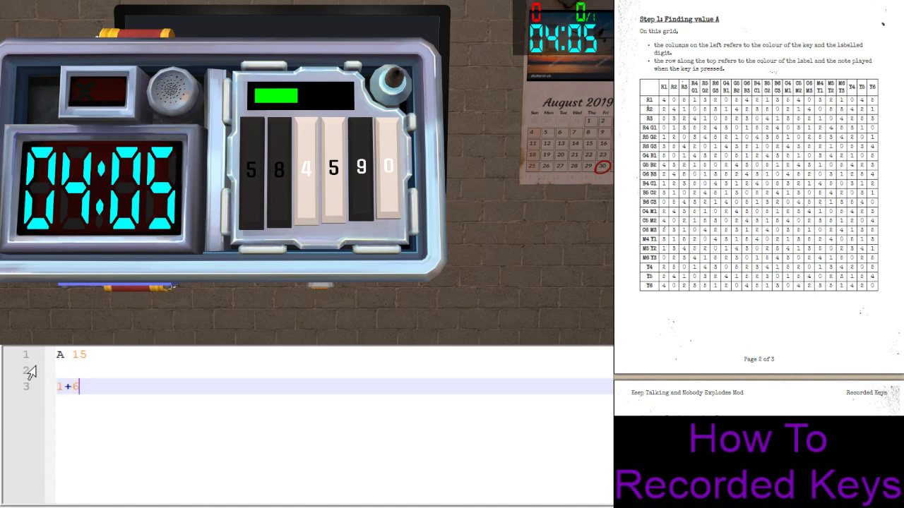
# - Add +1+4+2+6+15 to the sum and write the binary 10001
pyautogui.write('+1+4+2+6')
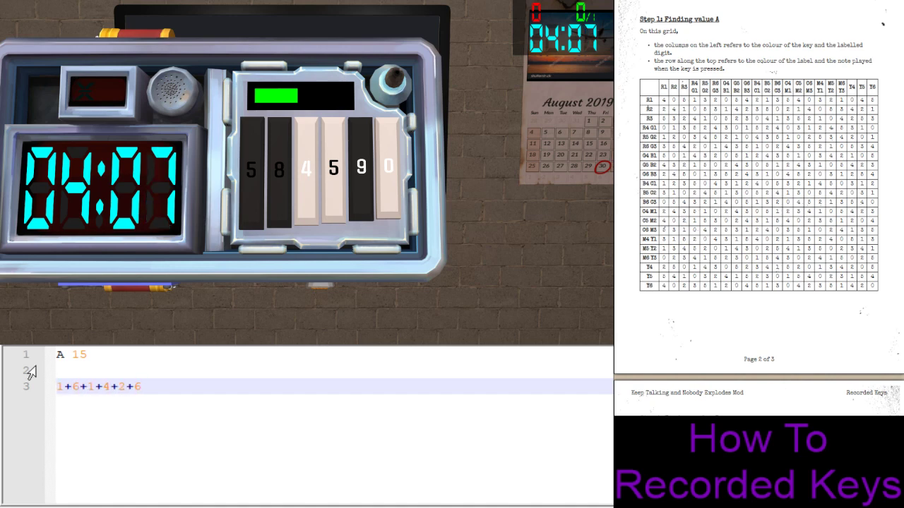
pyautogui.write('+15=35')
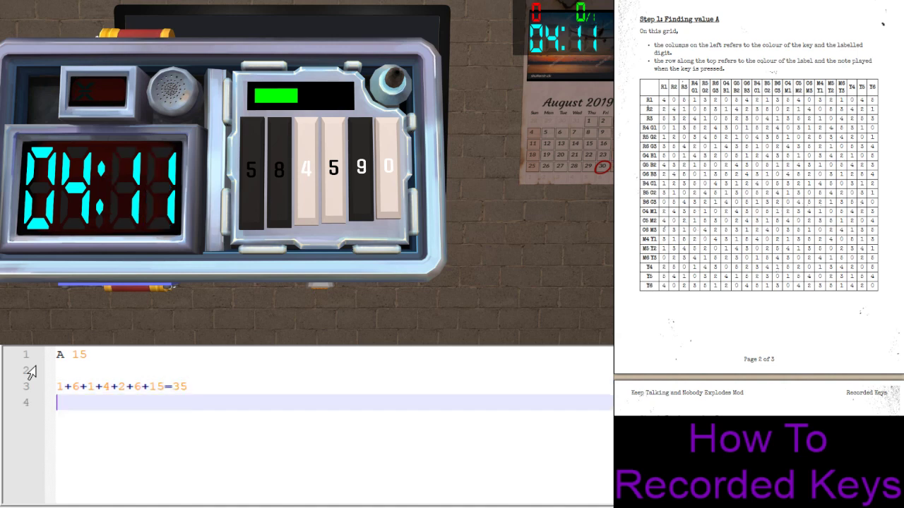
pyautogui.write('1')
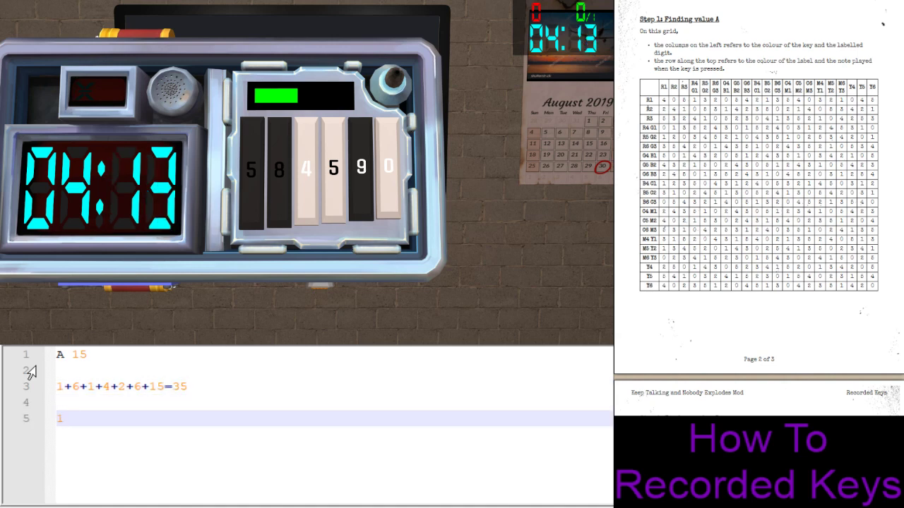
pyautogui.write('00011')
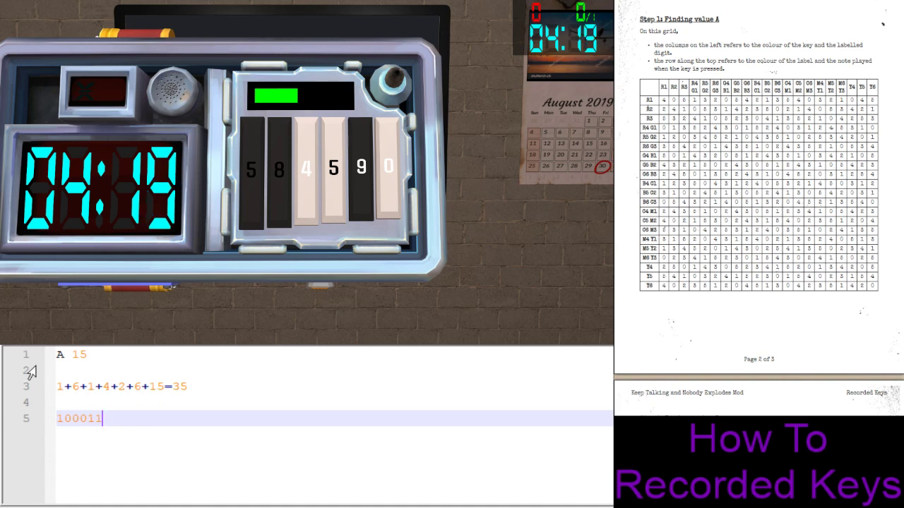
# - Note colours BBWWWBW and pattern -+---+, then enter the key sequence on the module
pyautogui.write('BBW')
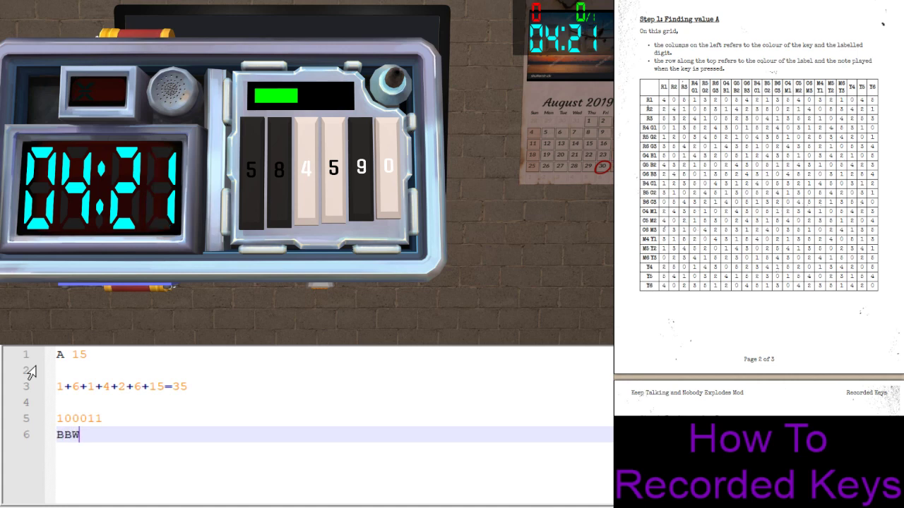
pyautogui.write('WWBW')
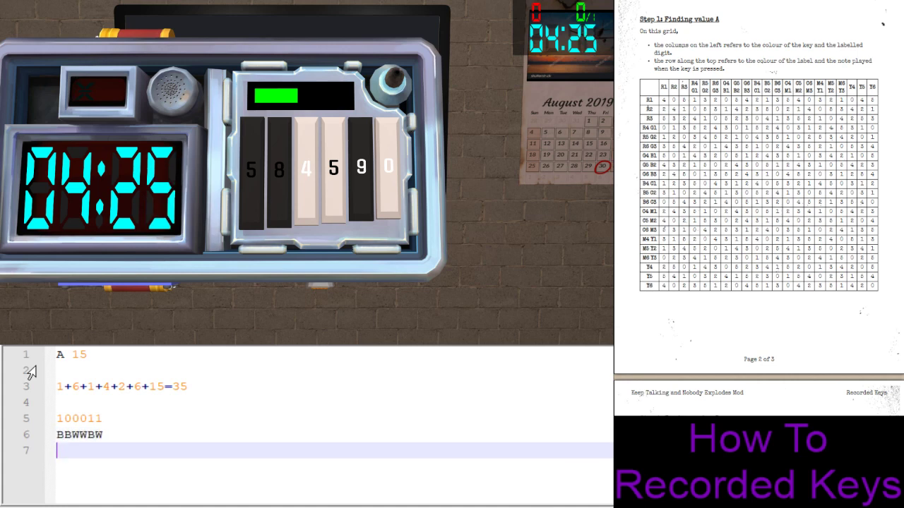
pyautogui.write('-+')
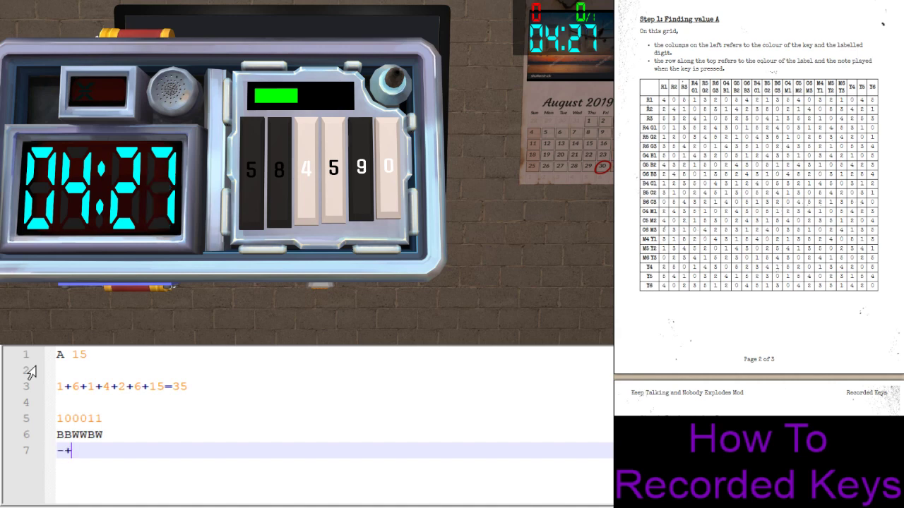
pyautogui.write('---+')
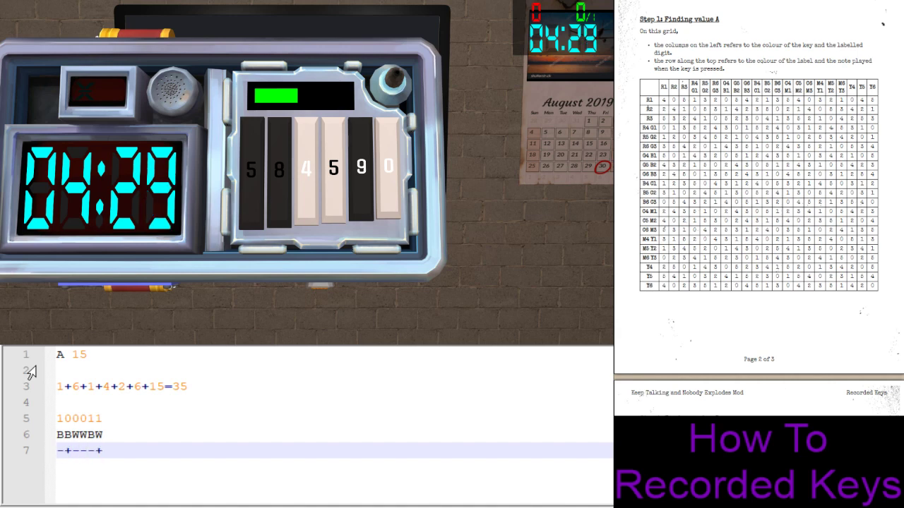
pyautogui.click(355, 169)
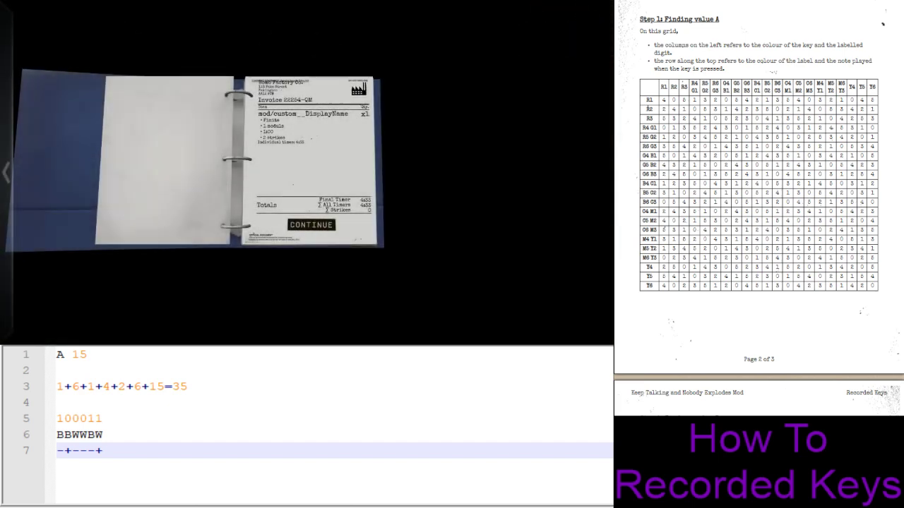
# - Advance the results binder to the DEFUSED verdict and continue back to the office
pyautogui.click(310, 226)
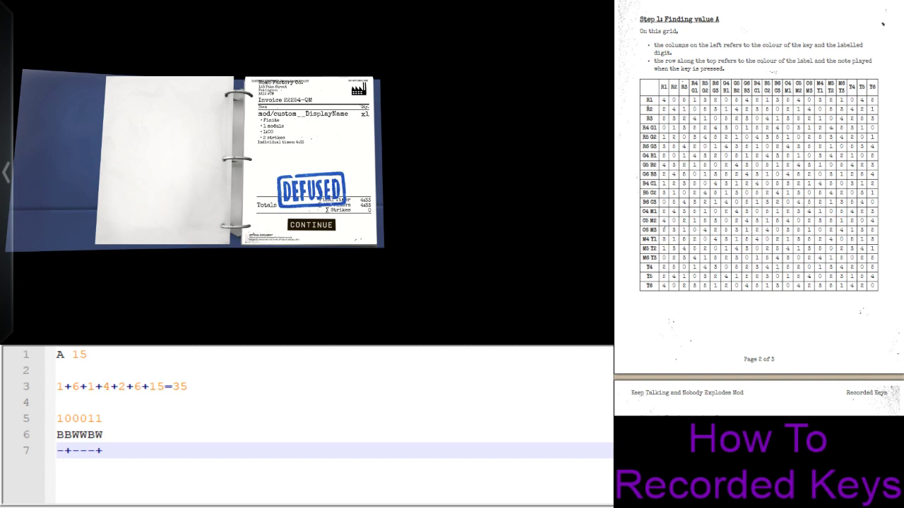
pyautogui.click(311, 225)
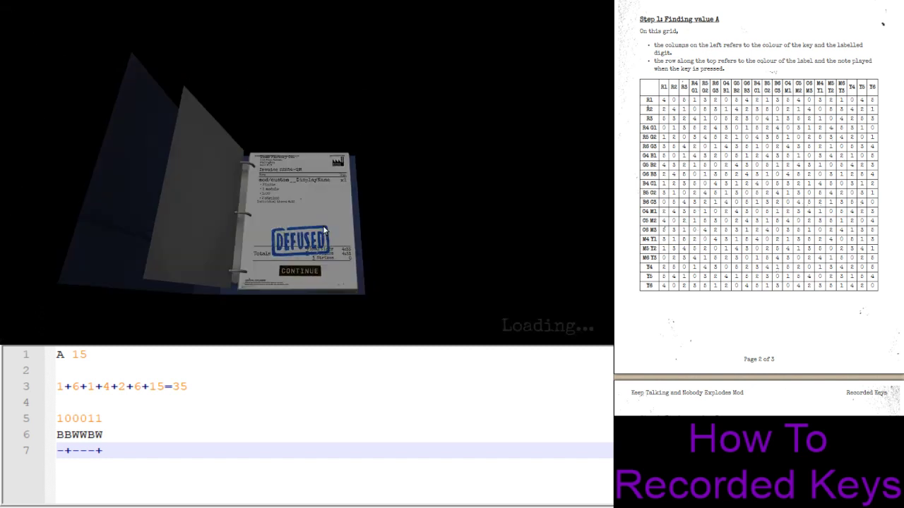
pyautogui.click(299, 271)
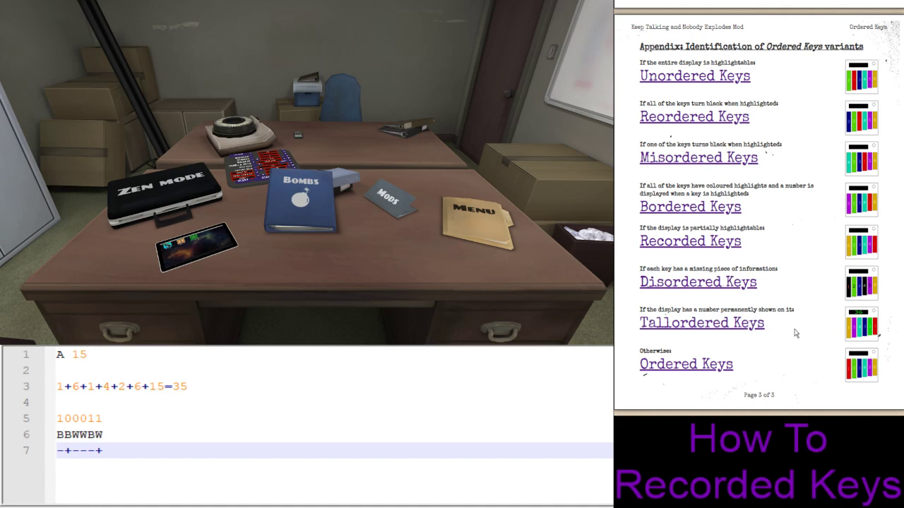
pyautogui.moveTo(718, 279)
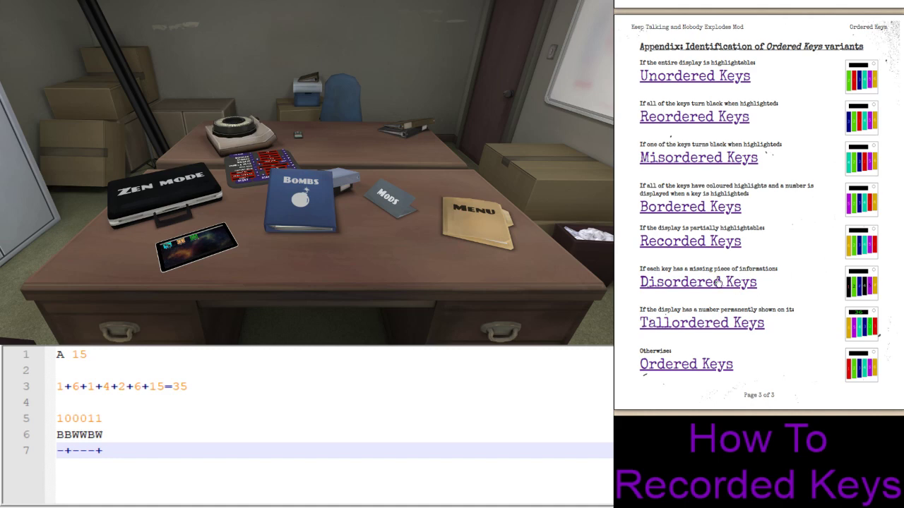